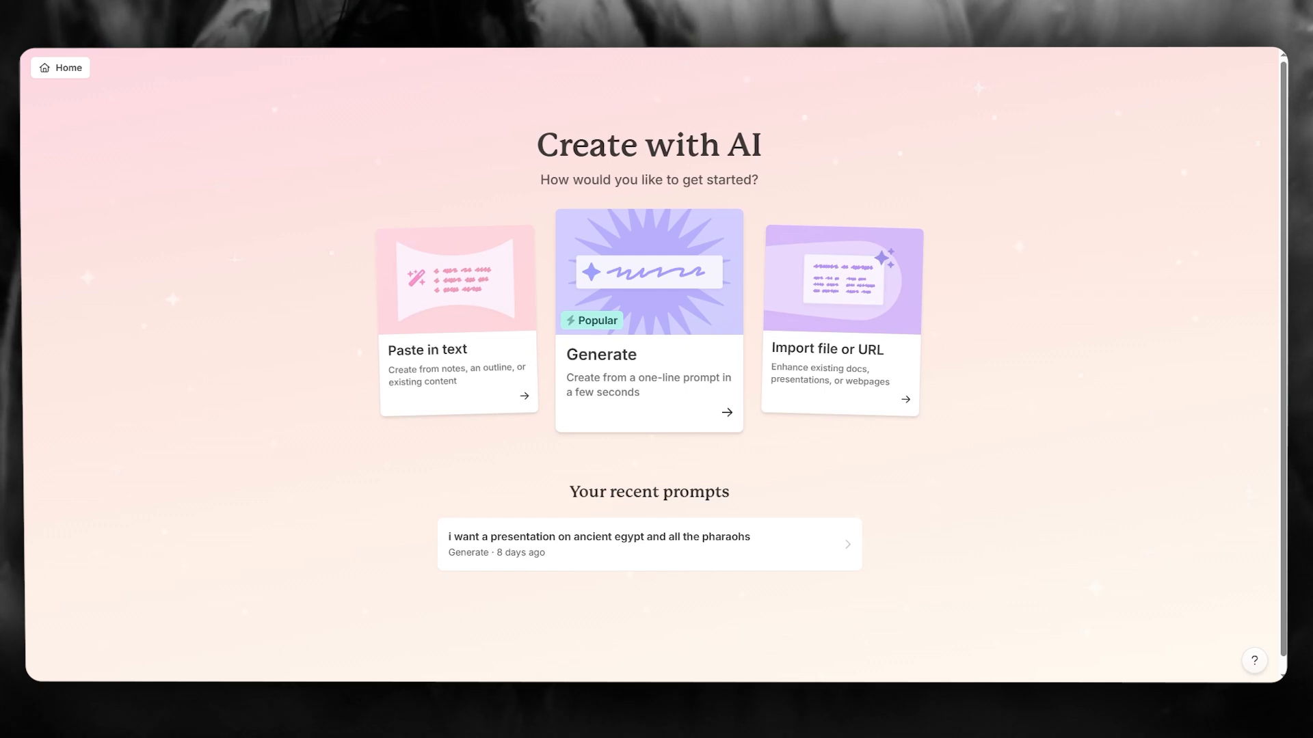
mouse_move(325, 130)
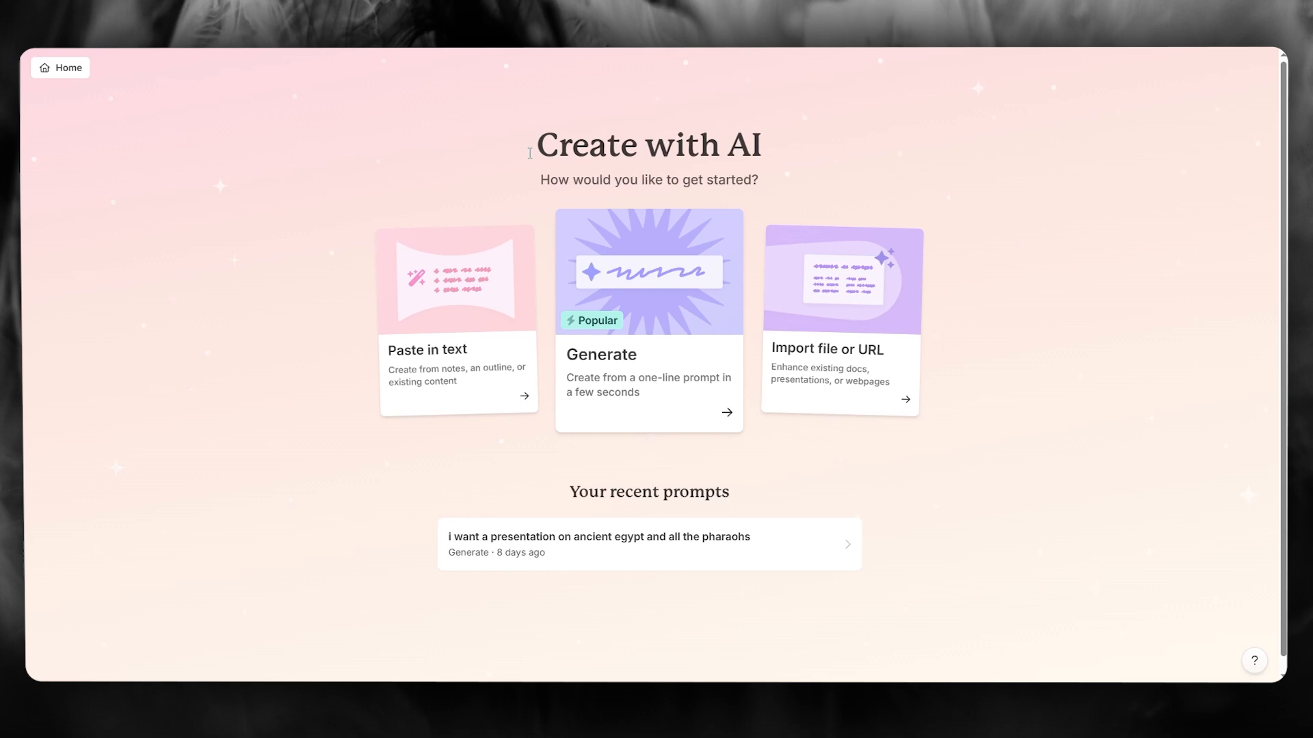
mouse_move(697, 176)
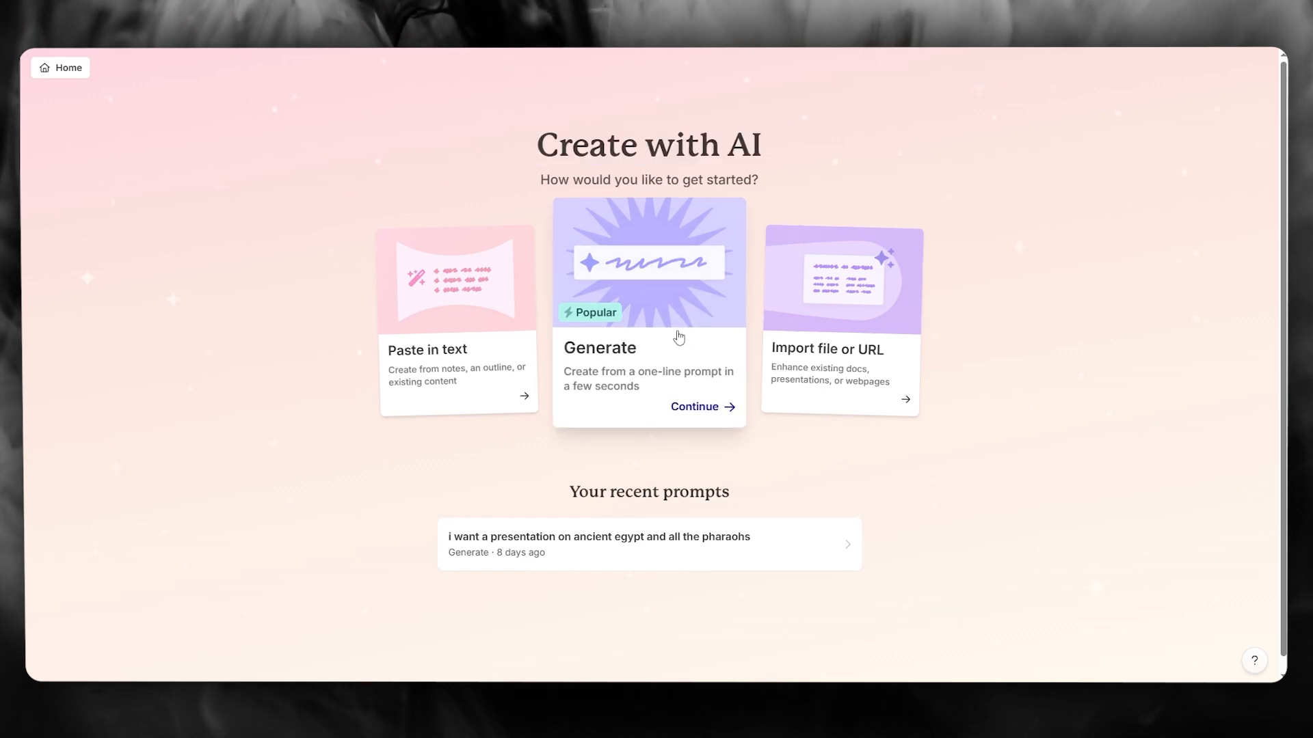
mouse_move(668, 298)
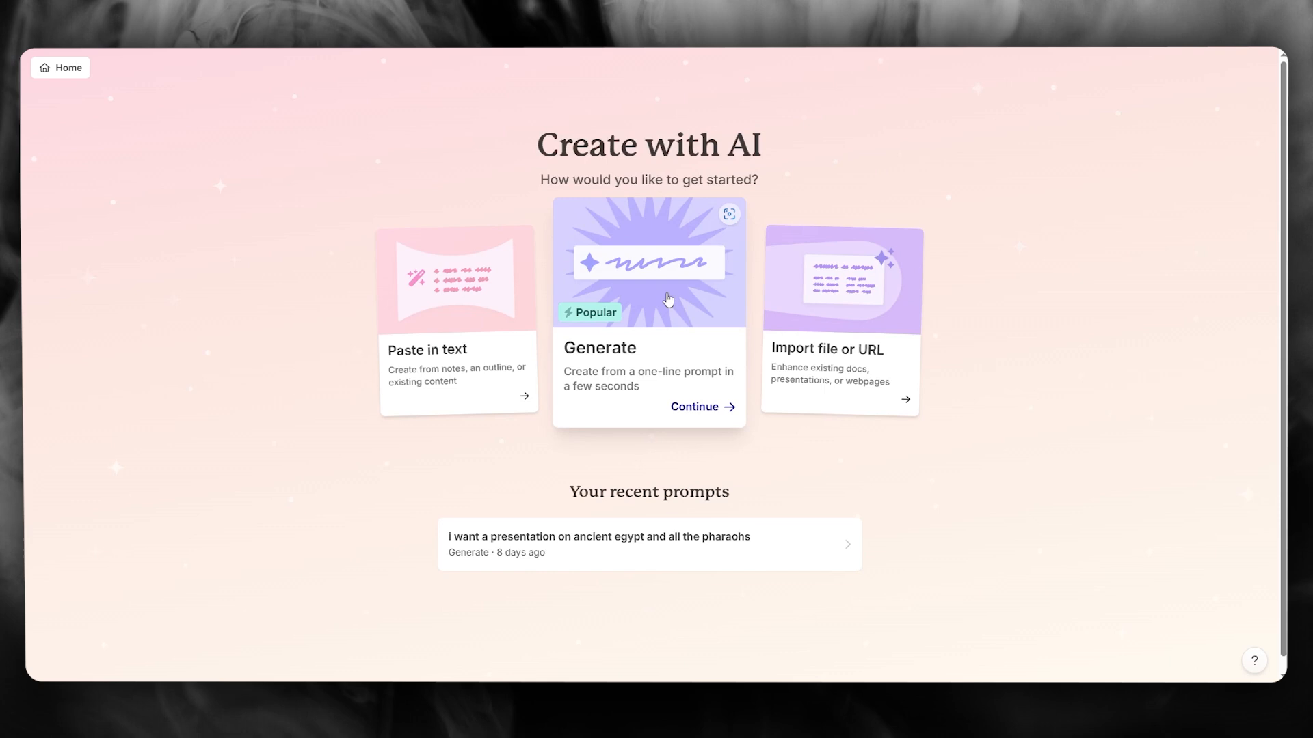
Start a one-line-prompt deck with 5 cards in the Traditional page style.
click(694, 407)
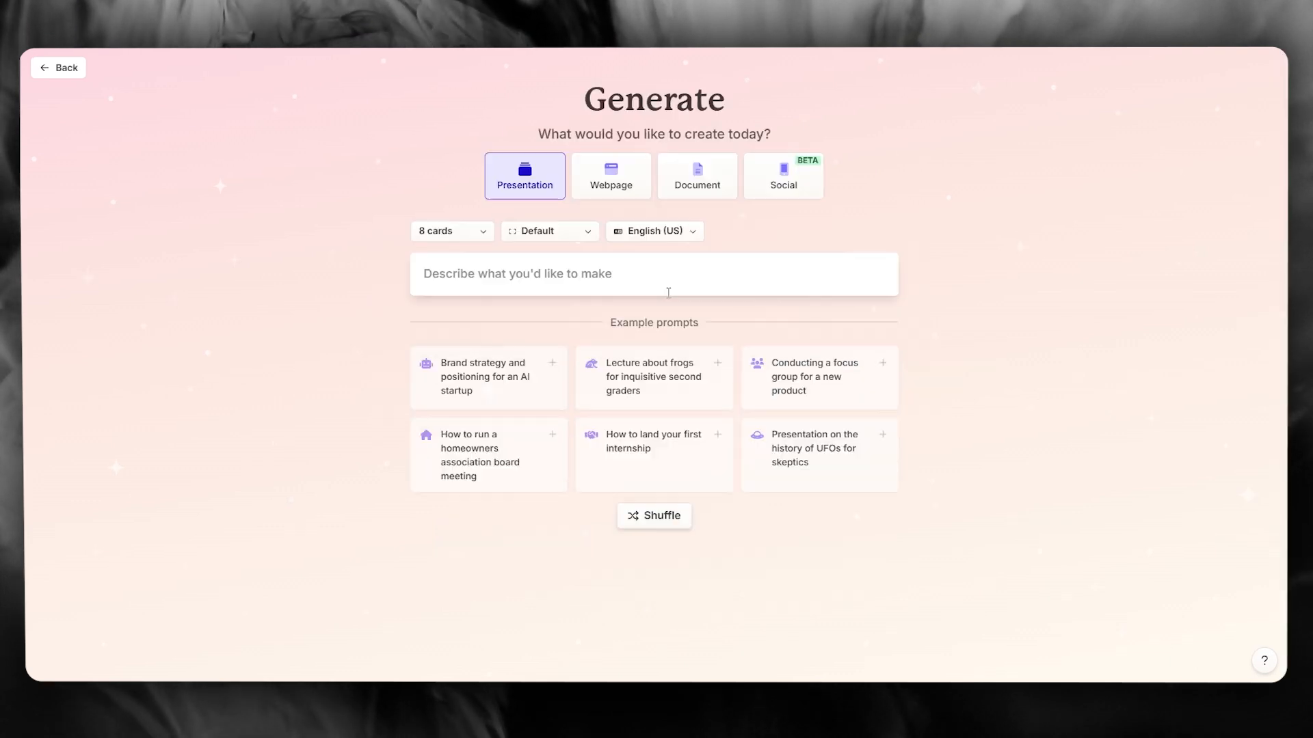
click(451, 231)
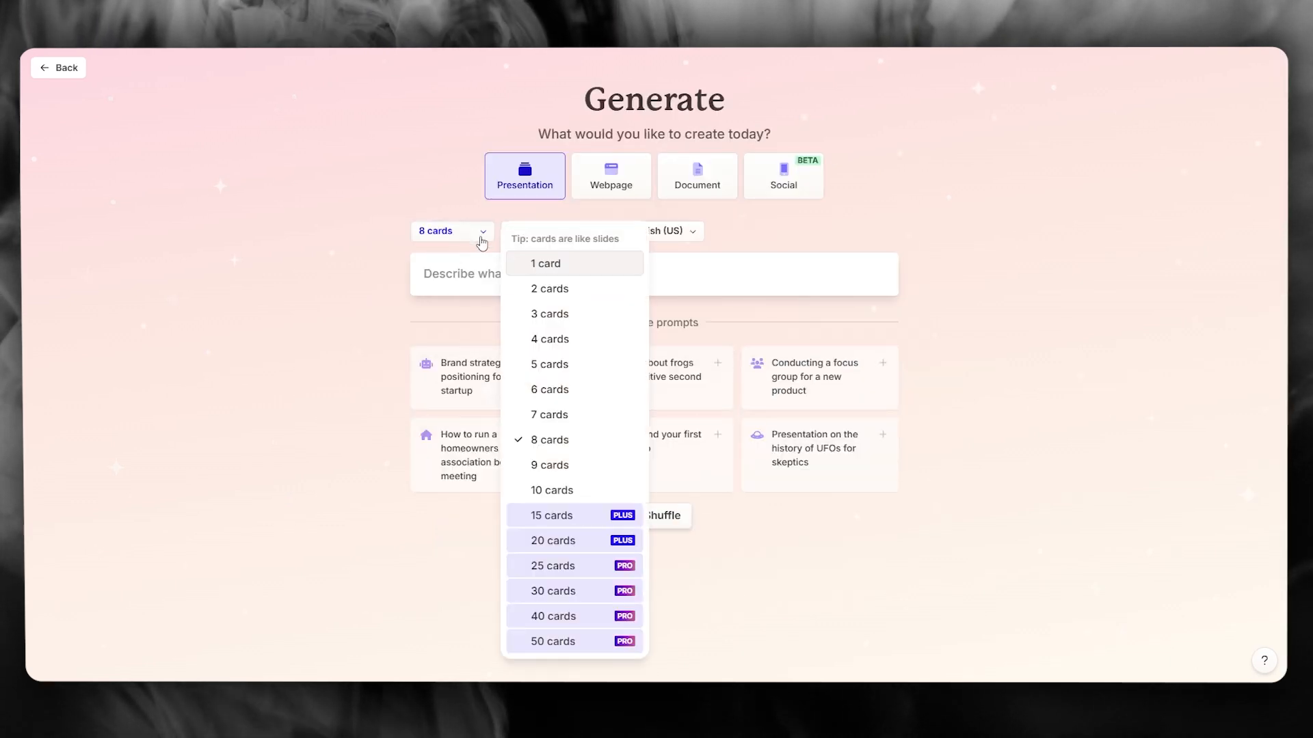
mouse_move(563, 465)
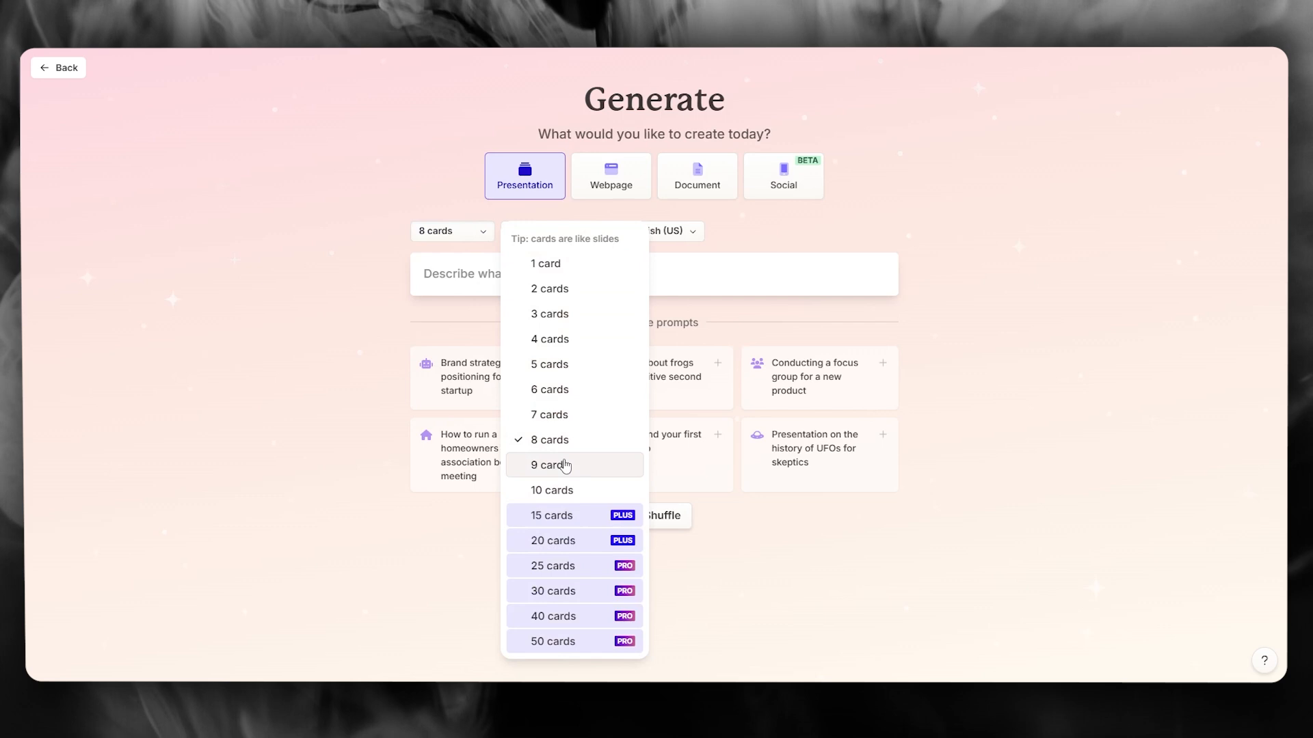
mouse_move(556, 490)
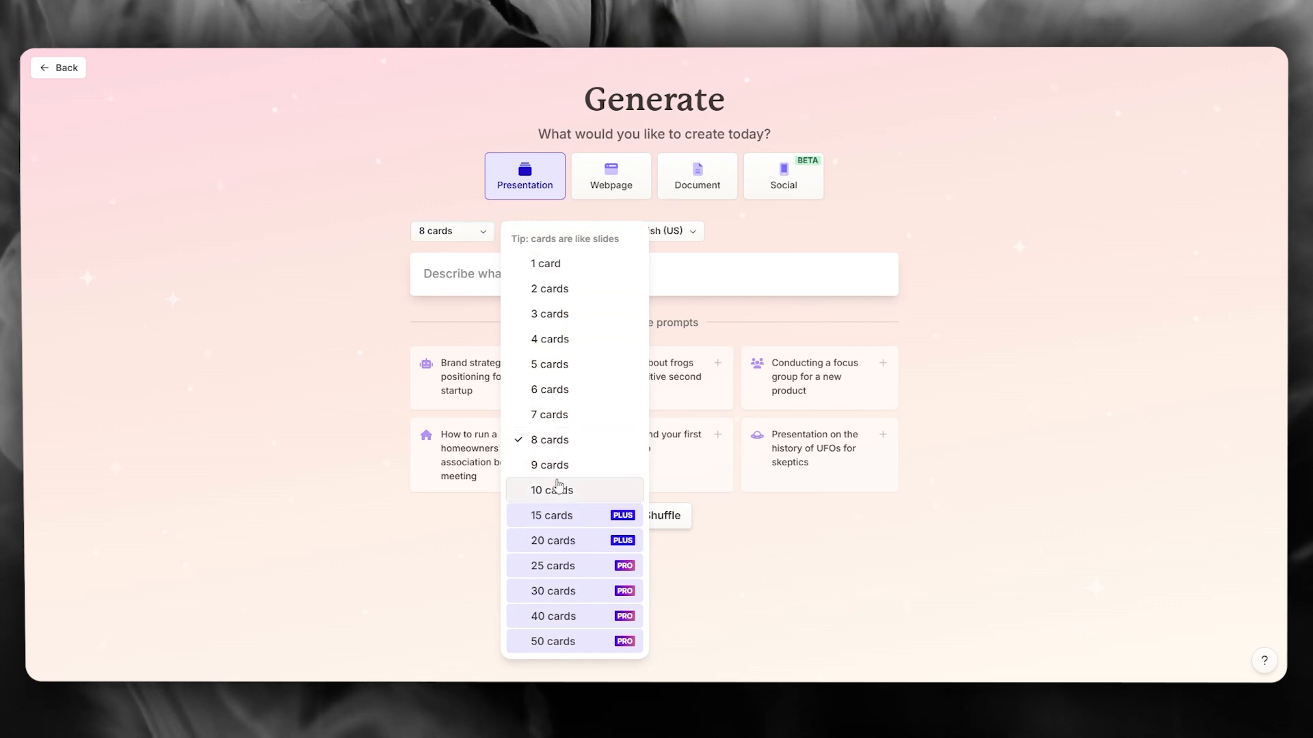
click(548, 365)
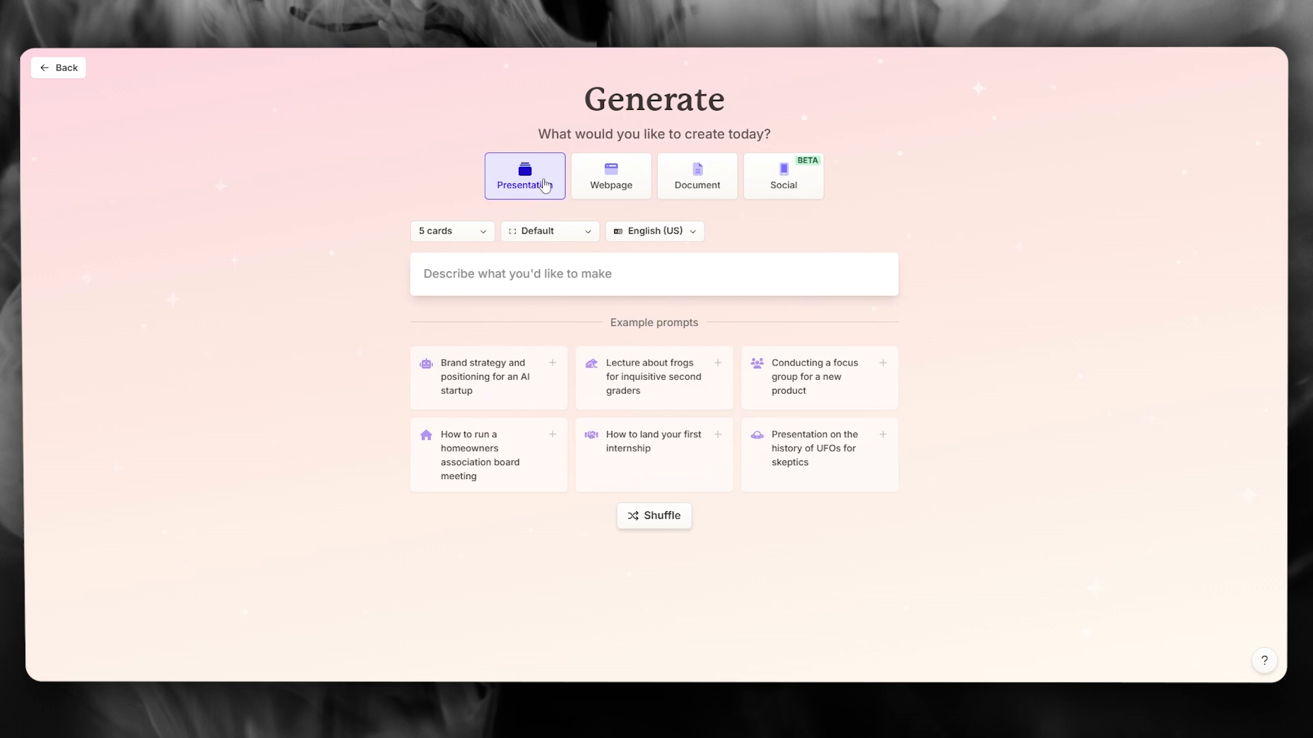
click(547, 231)
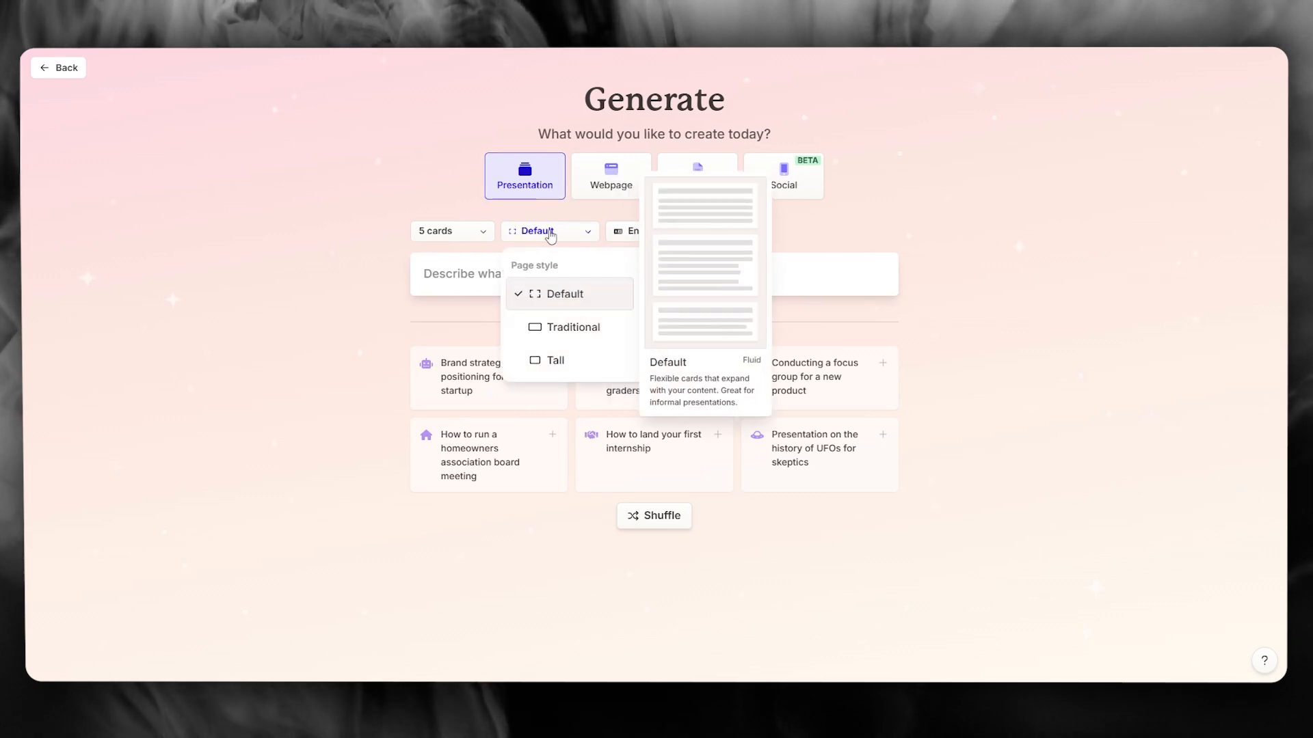
click(573, 327)
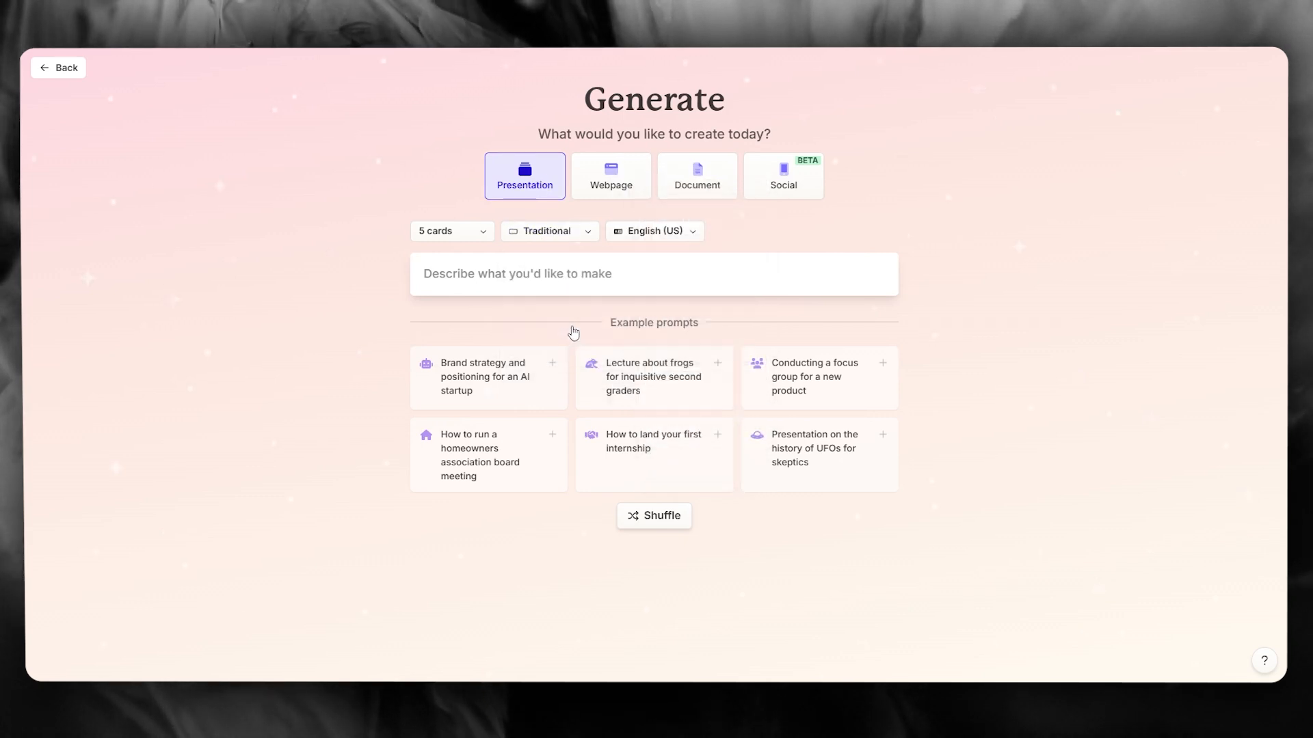
mouse_move(653, 231)
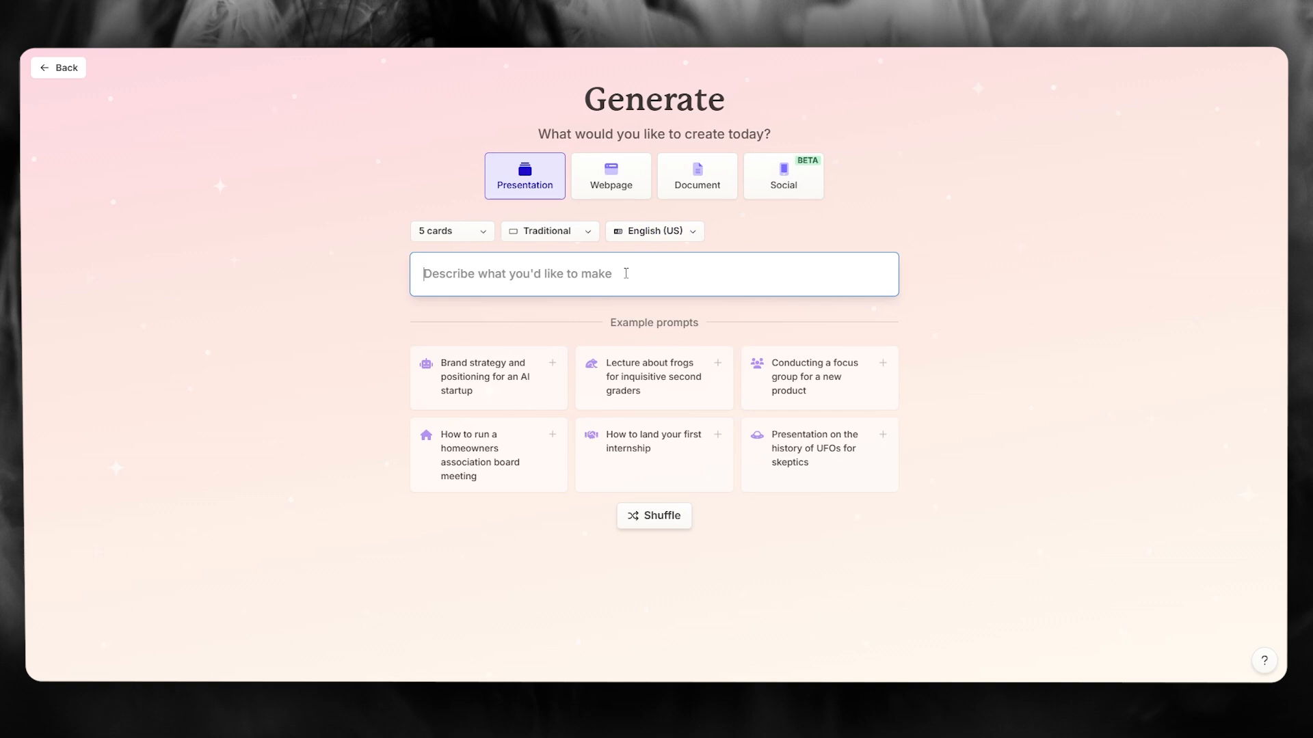
Enter the prompt 'presentation on the most influential leaders of the world'.
text(prese)
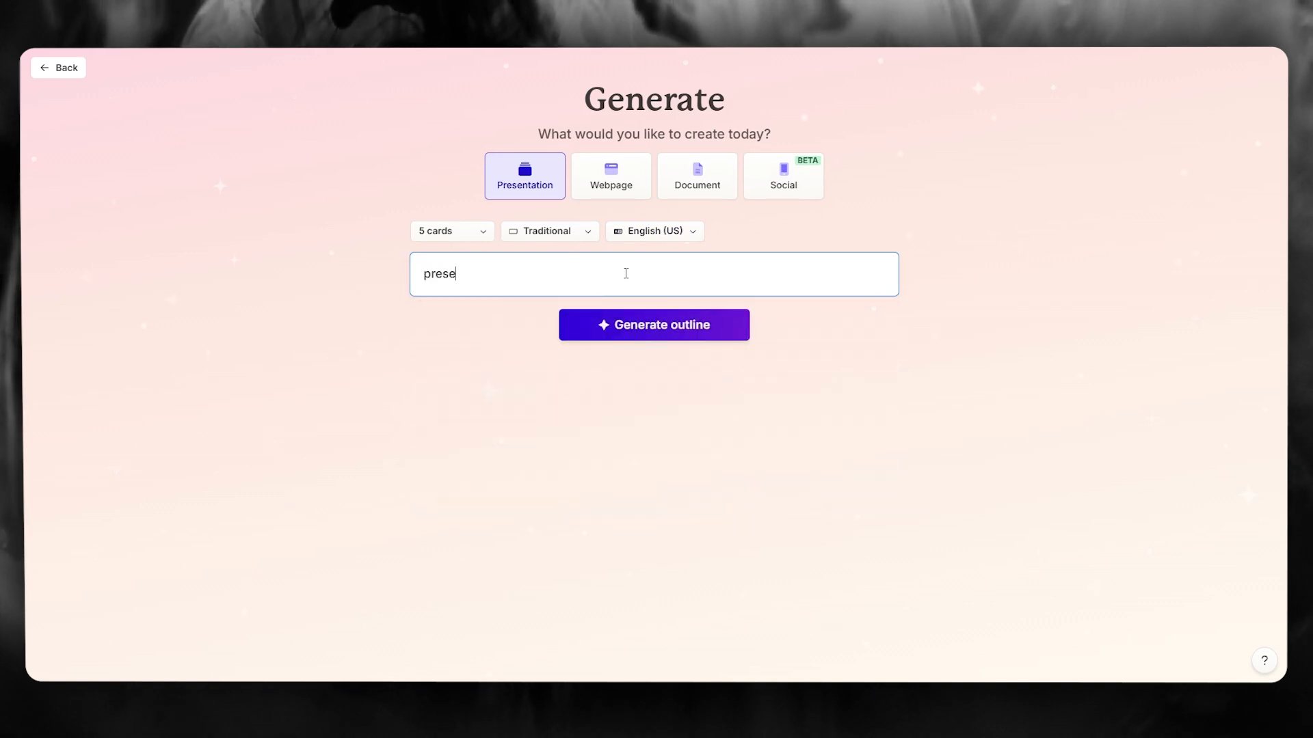
text(ntation)
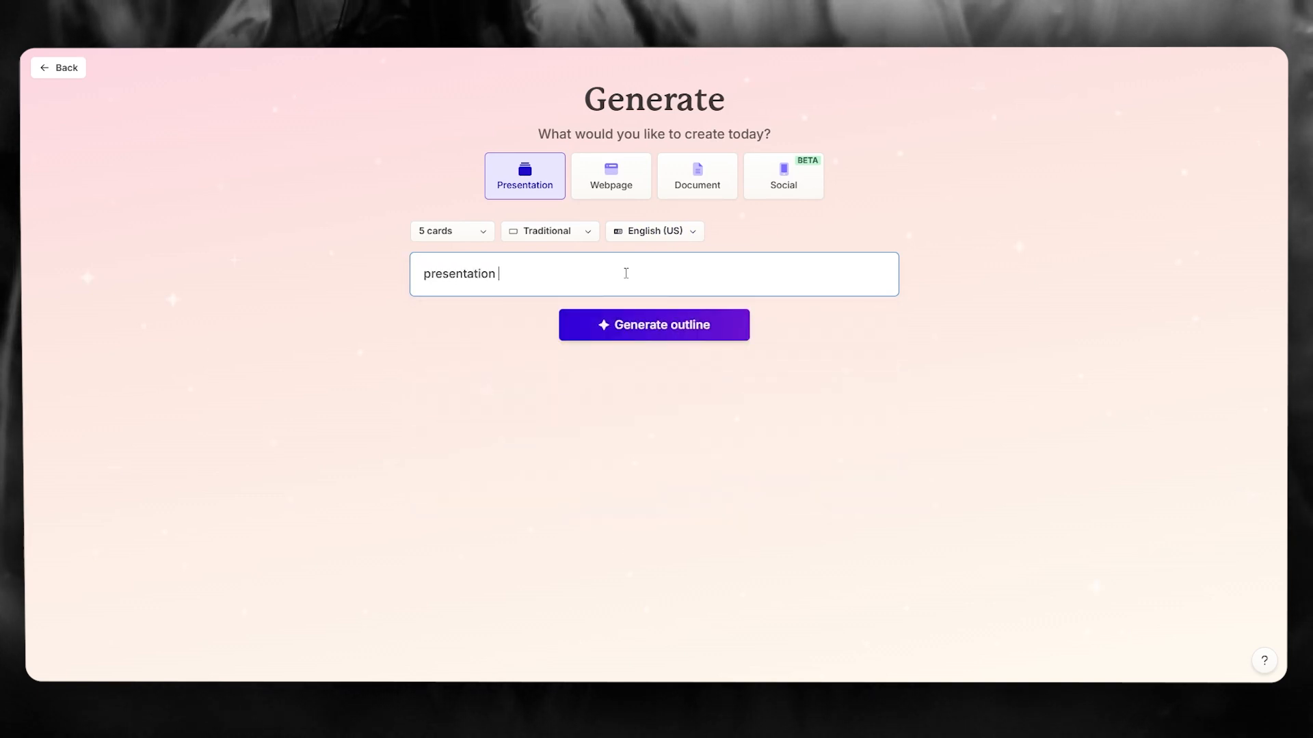
text(on thr)
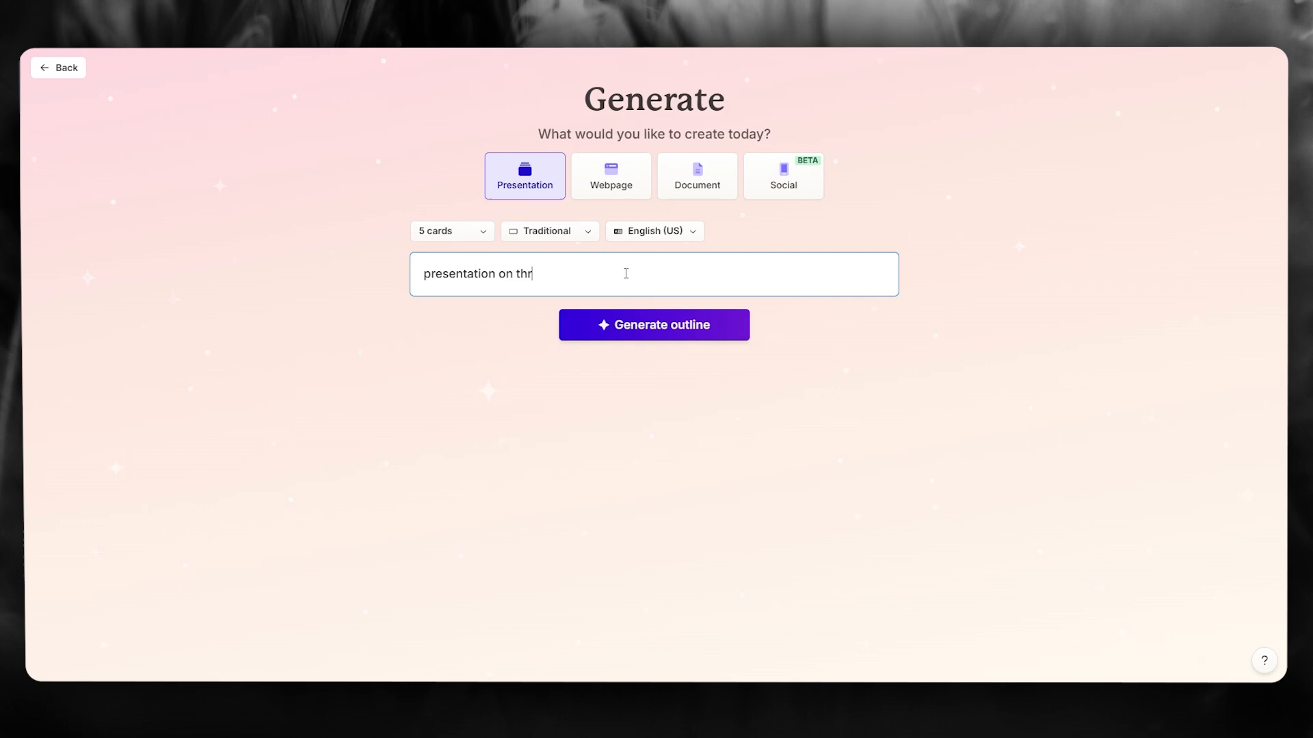
text(e)
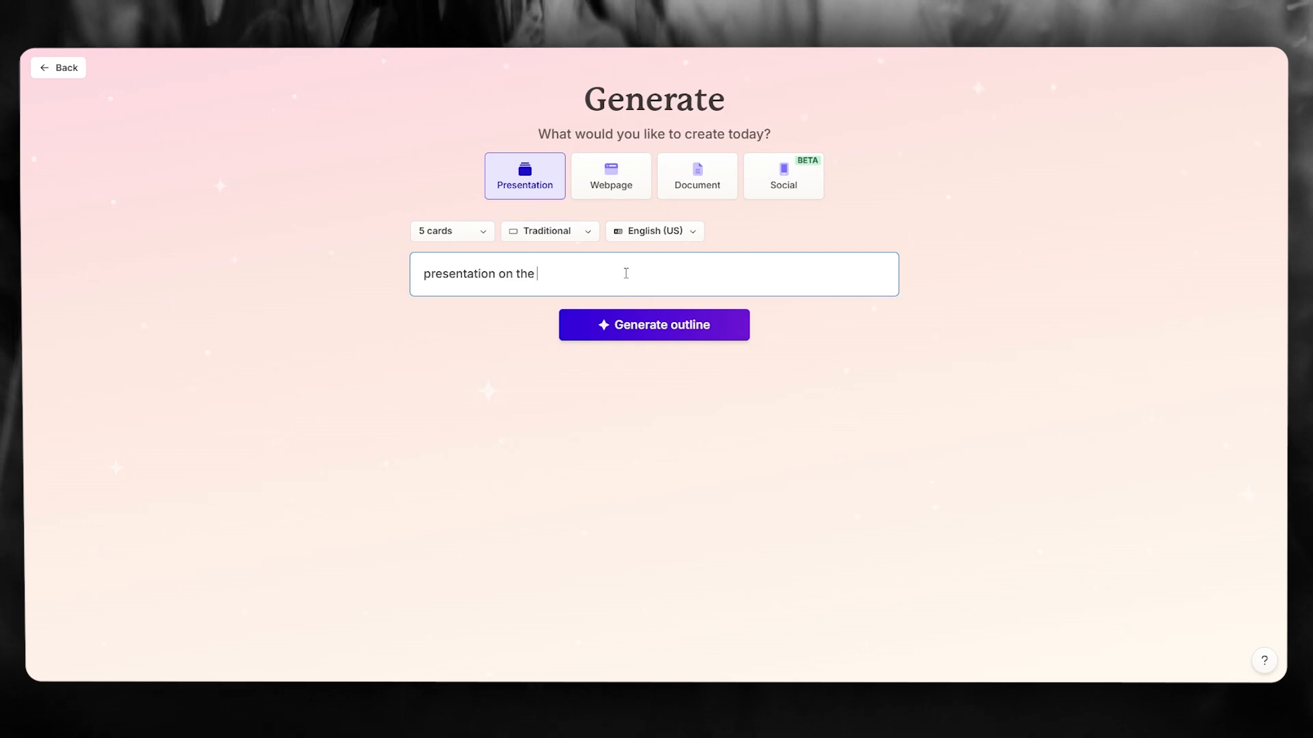
text(most inf)
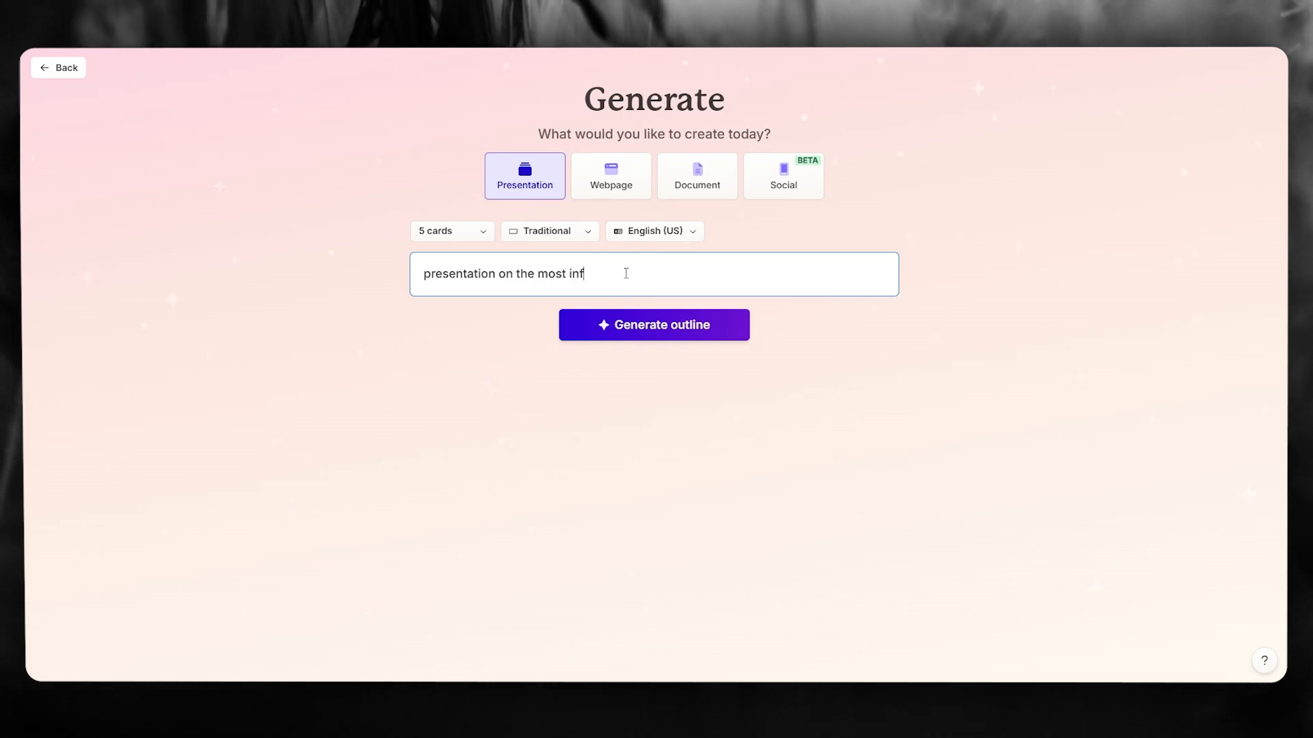
text(luentia)
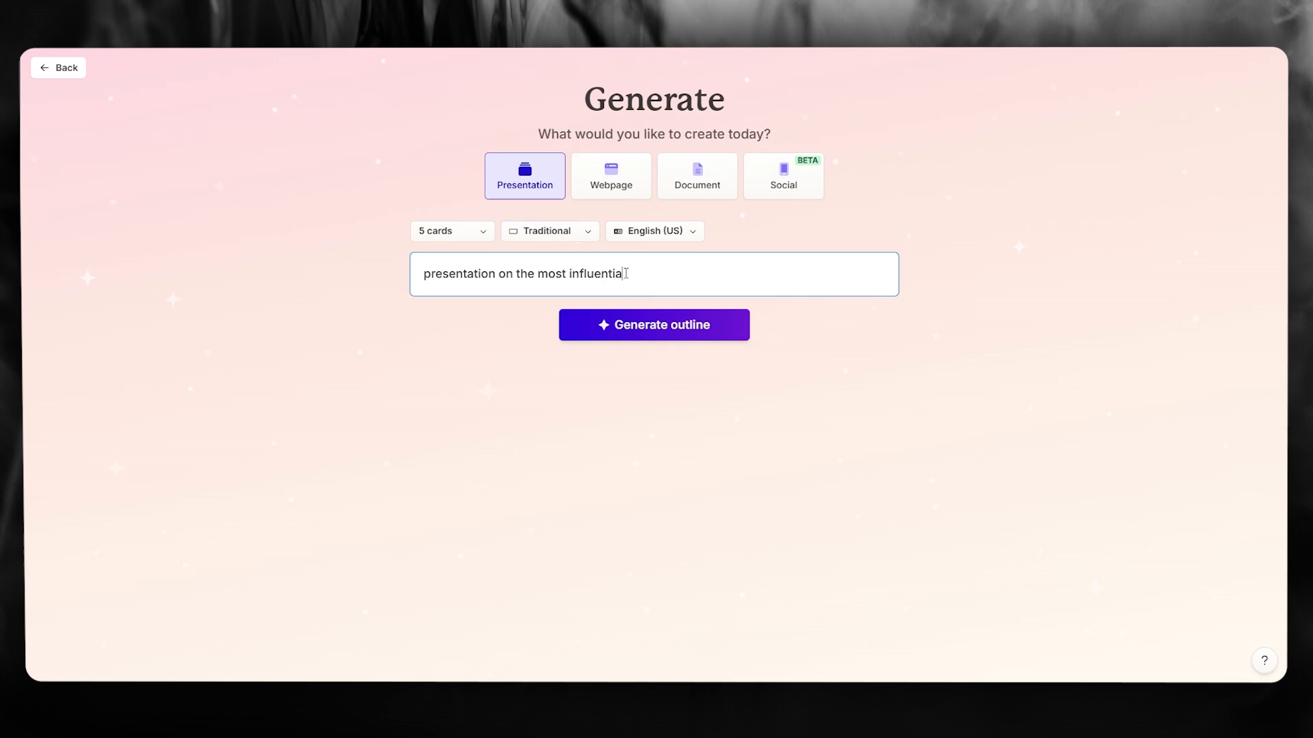
text(leadership)
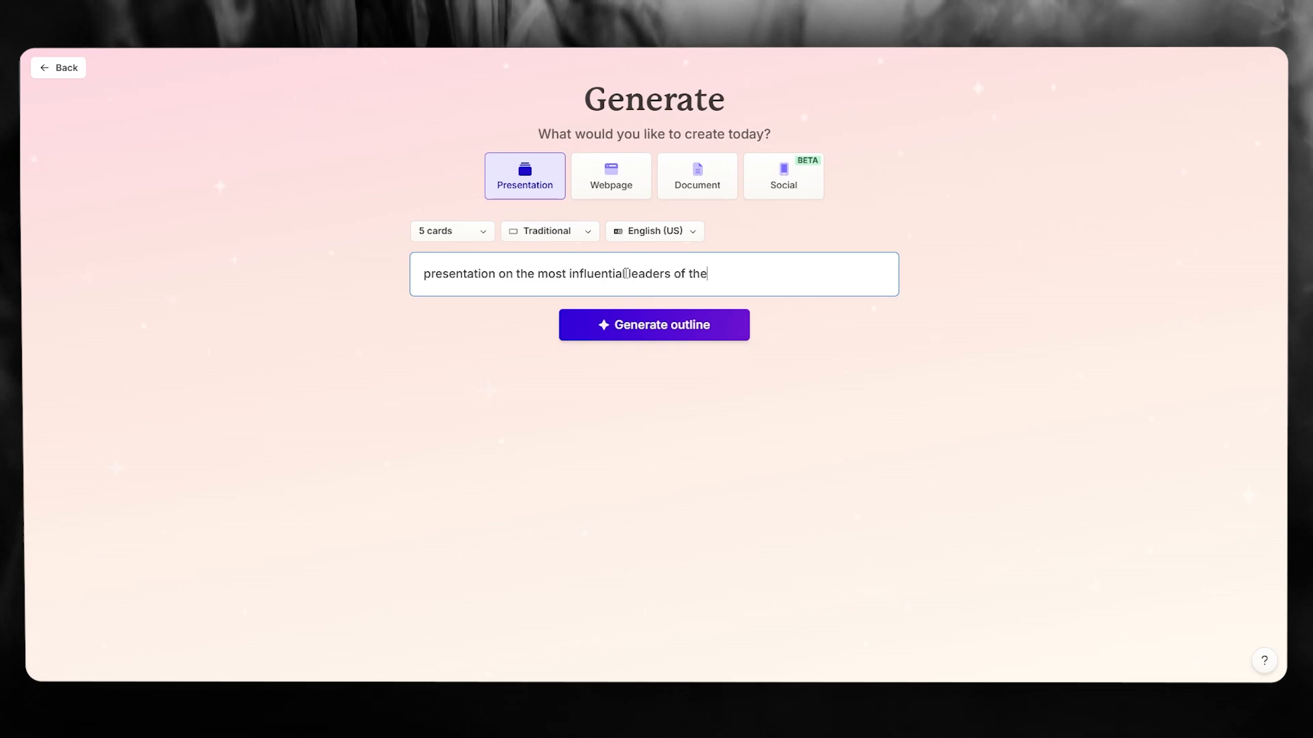
text(world)
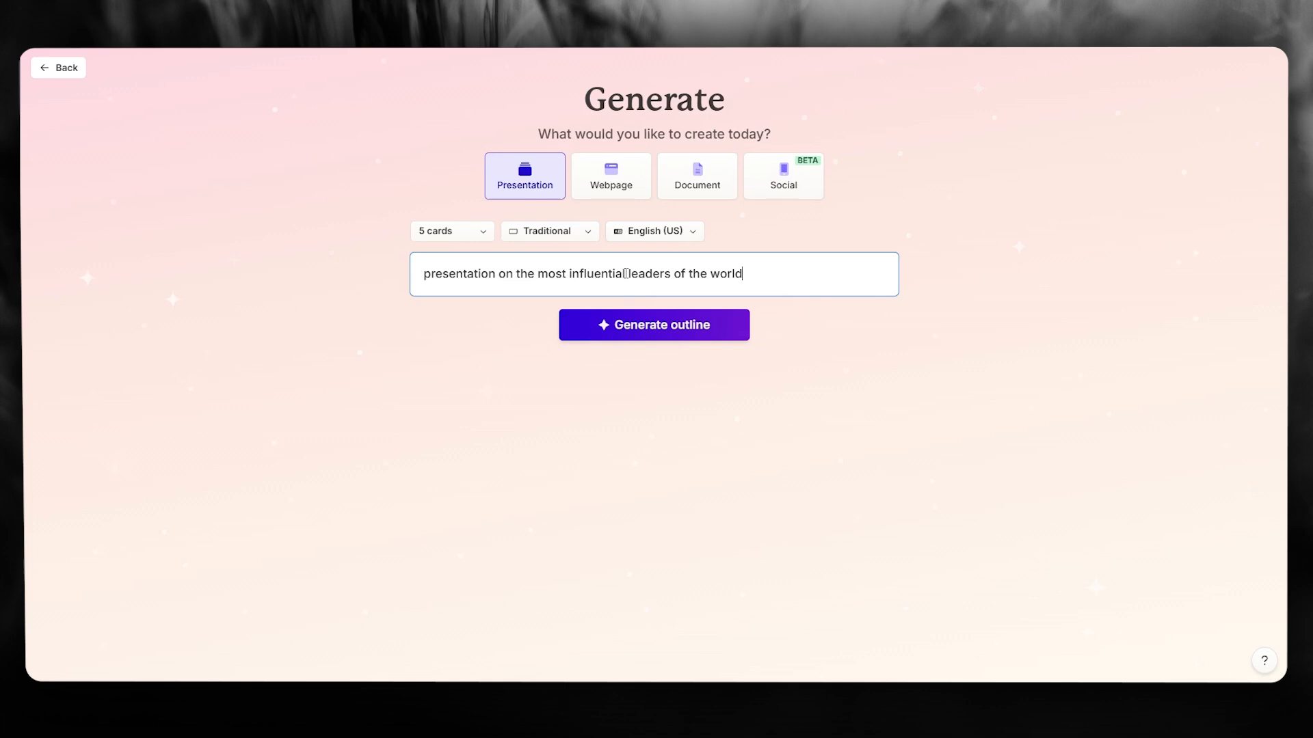
mouse_move(653, 325)
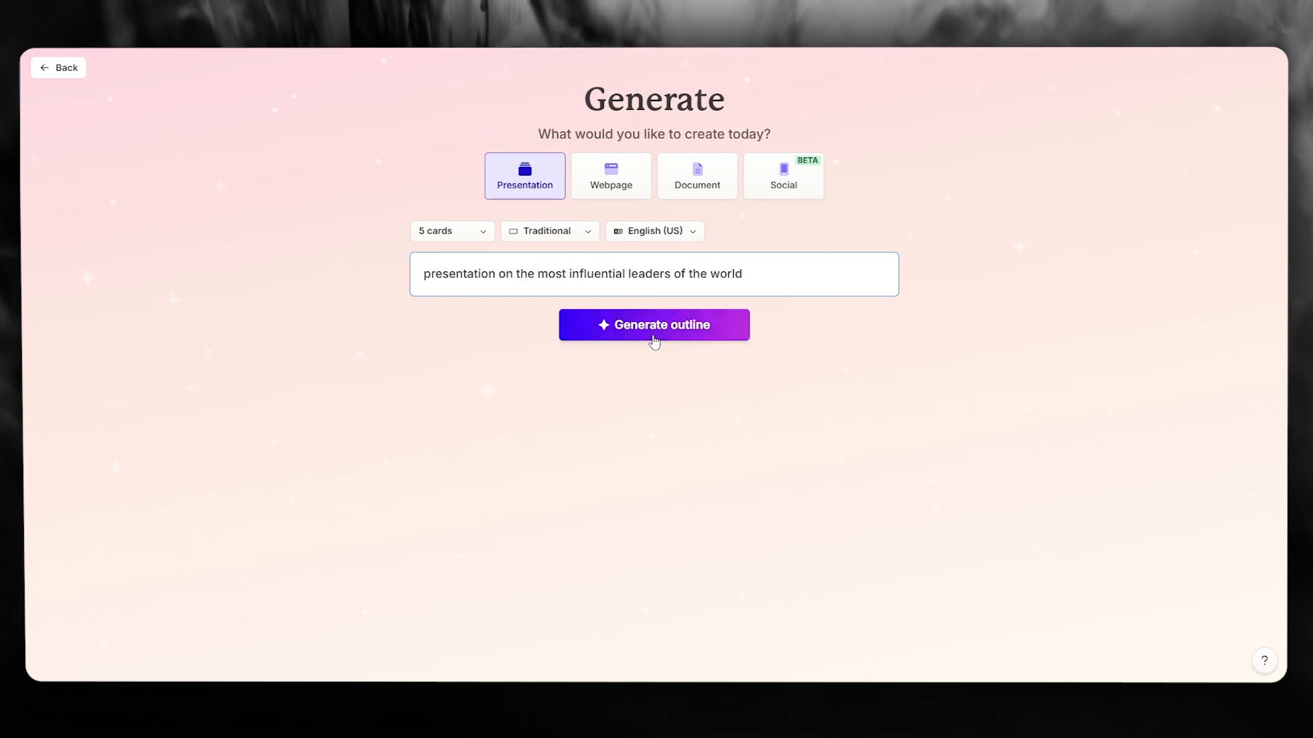
click(653, 325)
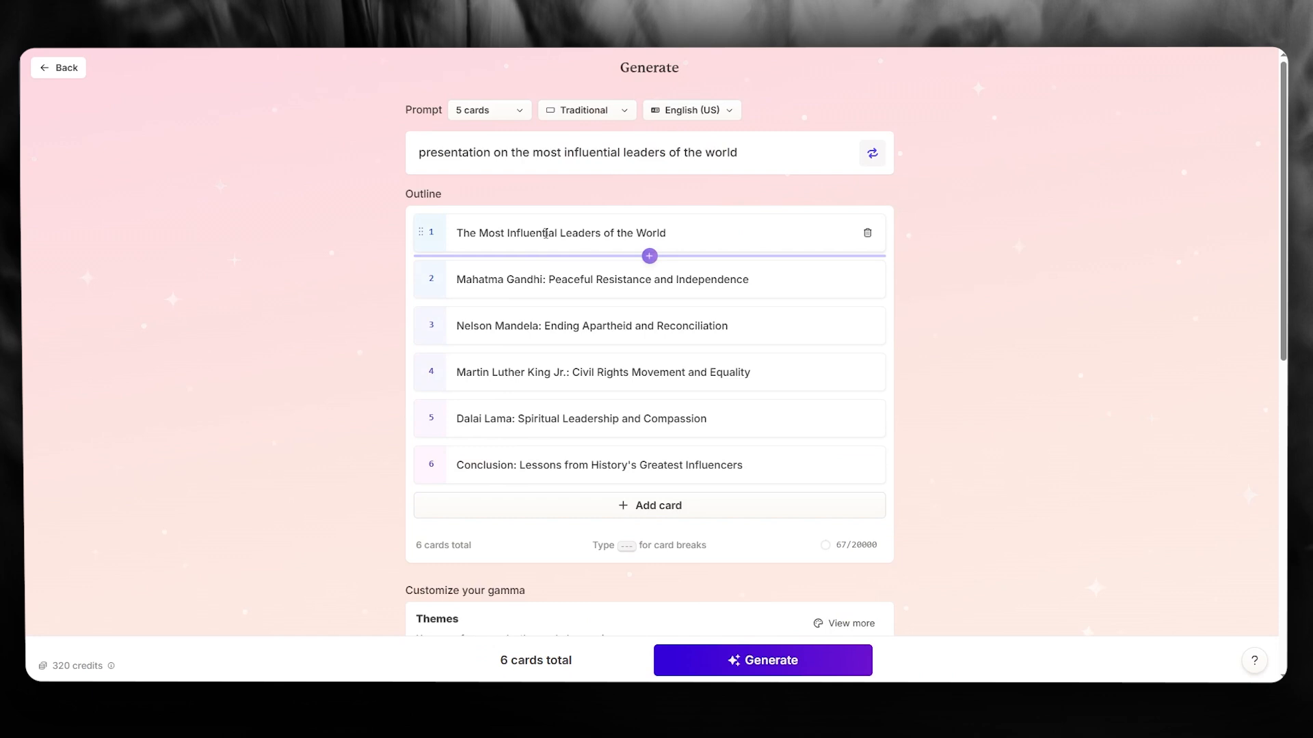
mouse_move(538, 279)
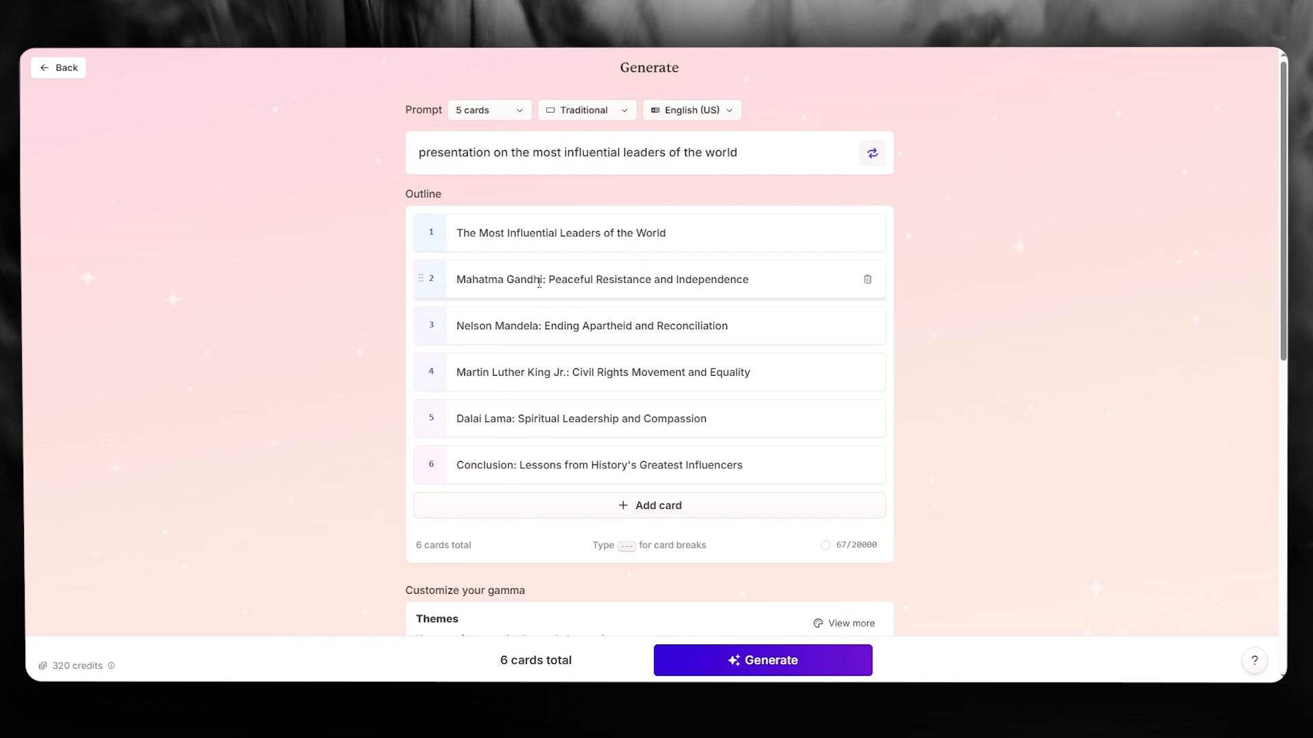
mouse_move(590, 232)
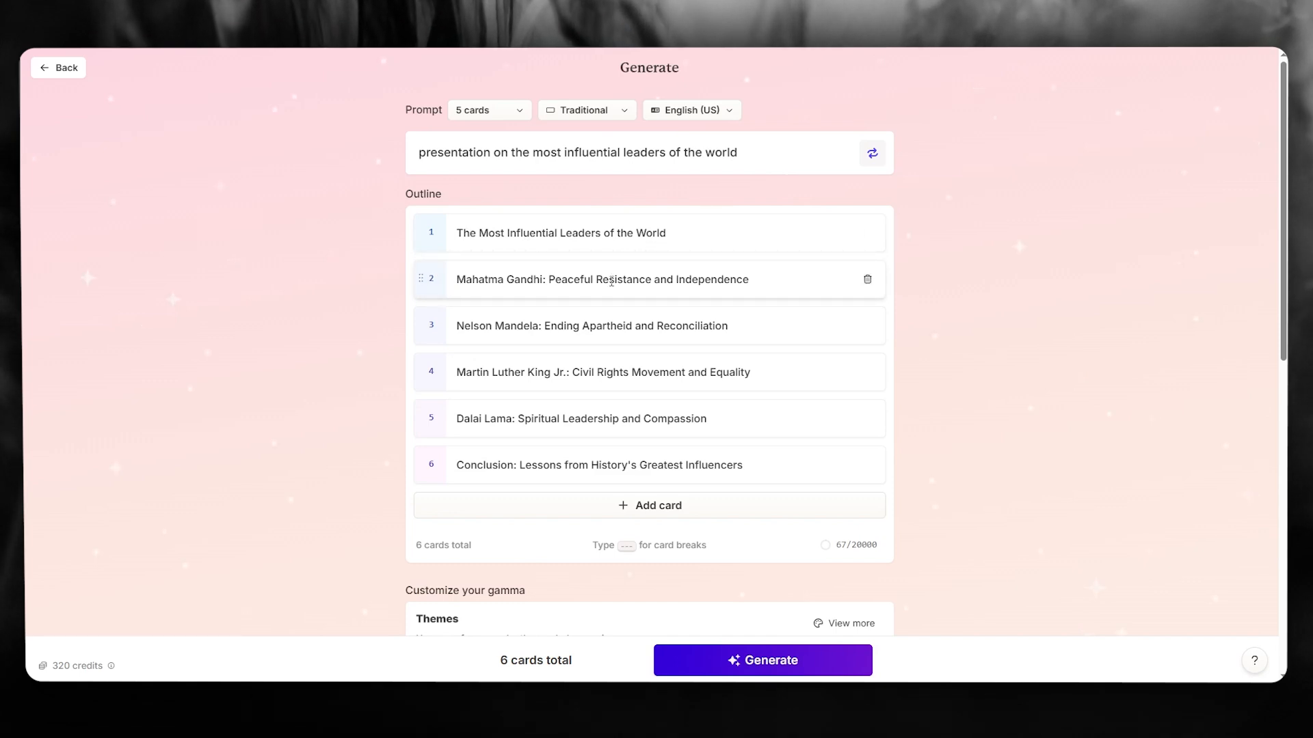
mouse_move(459, 377)
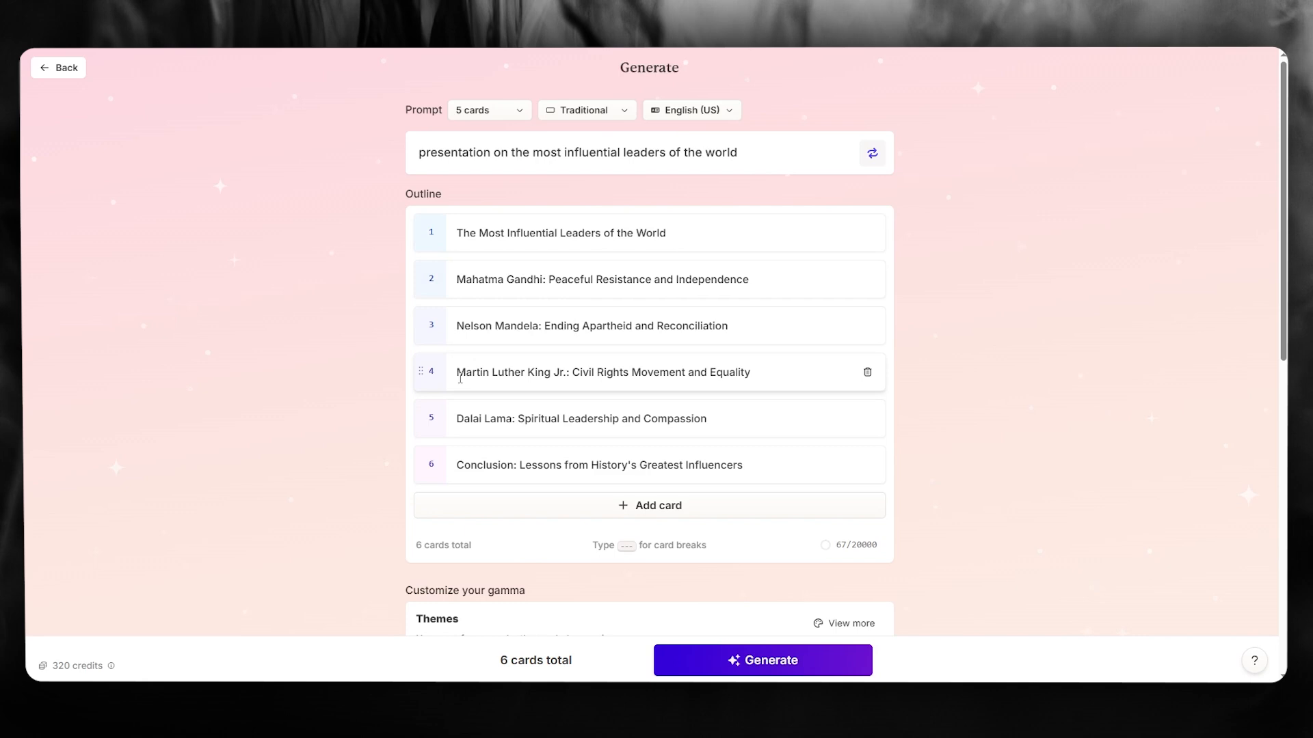
mouse_move(536, 435)
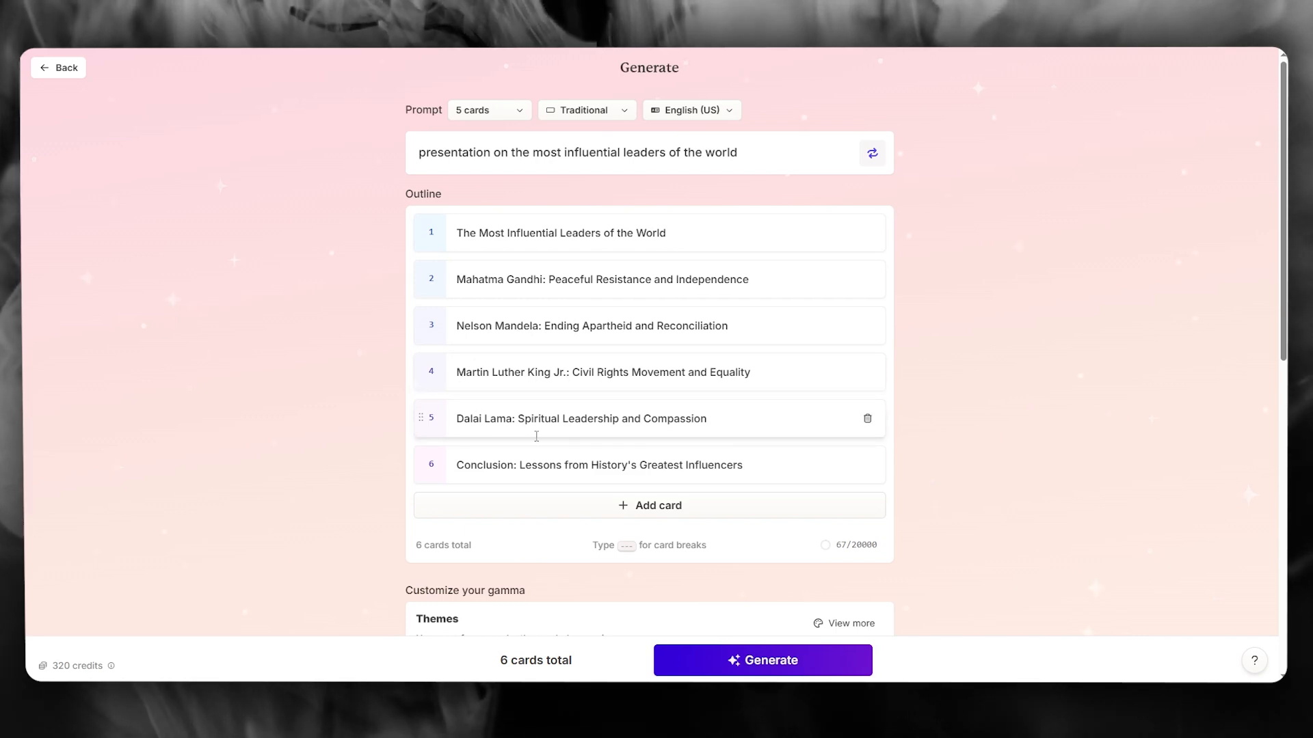
scroll(down, 3)
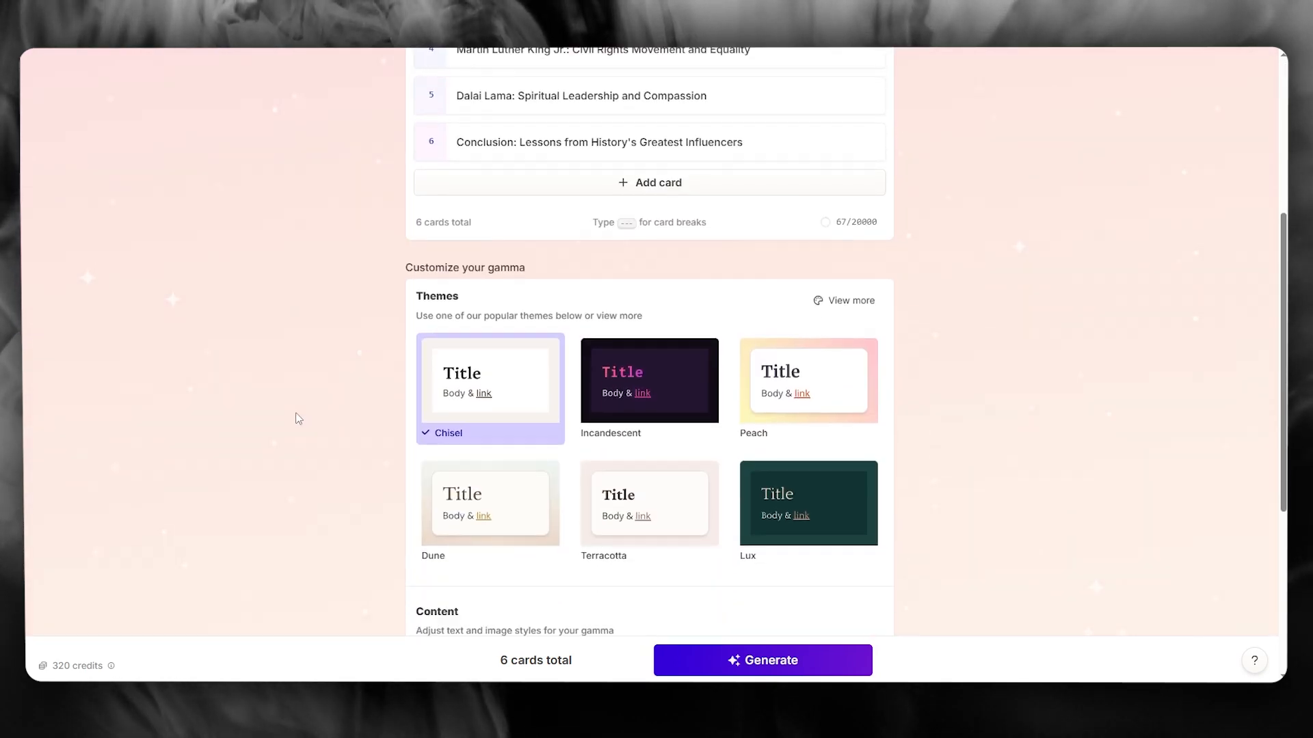
scroll(up, 3)
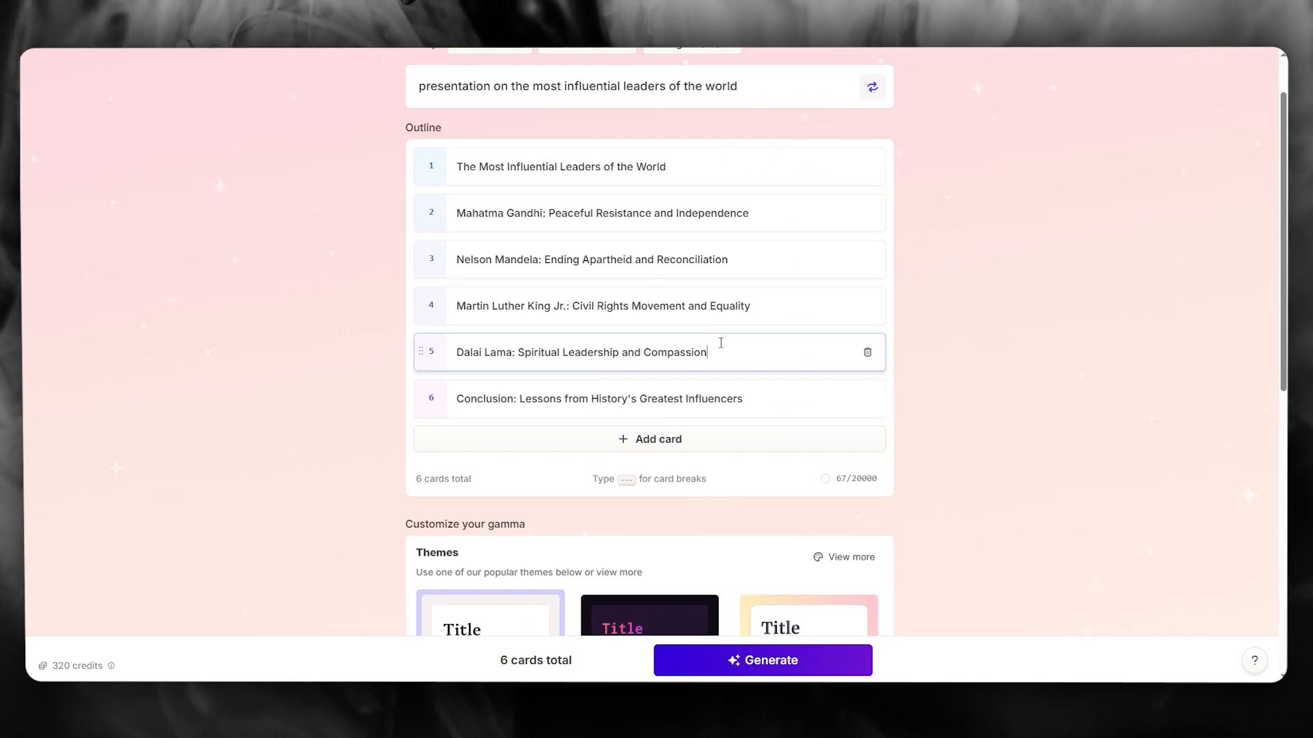
click(655, 439)
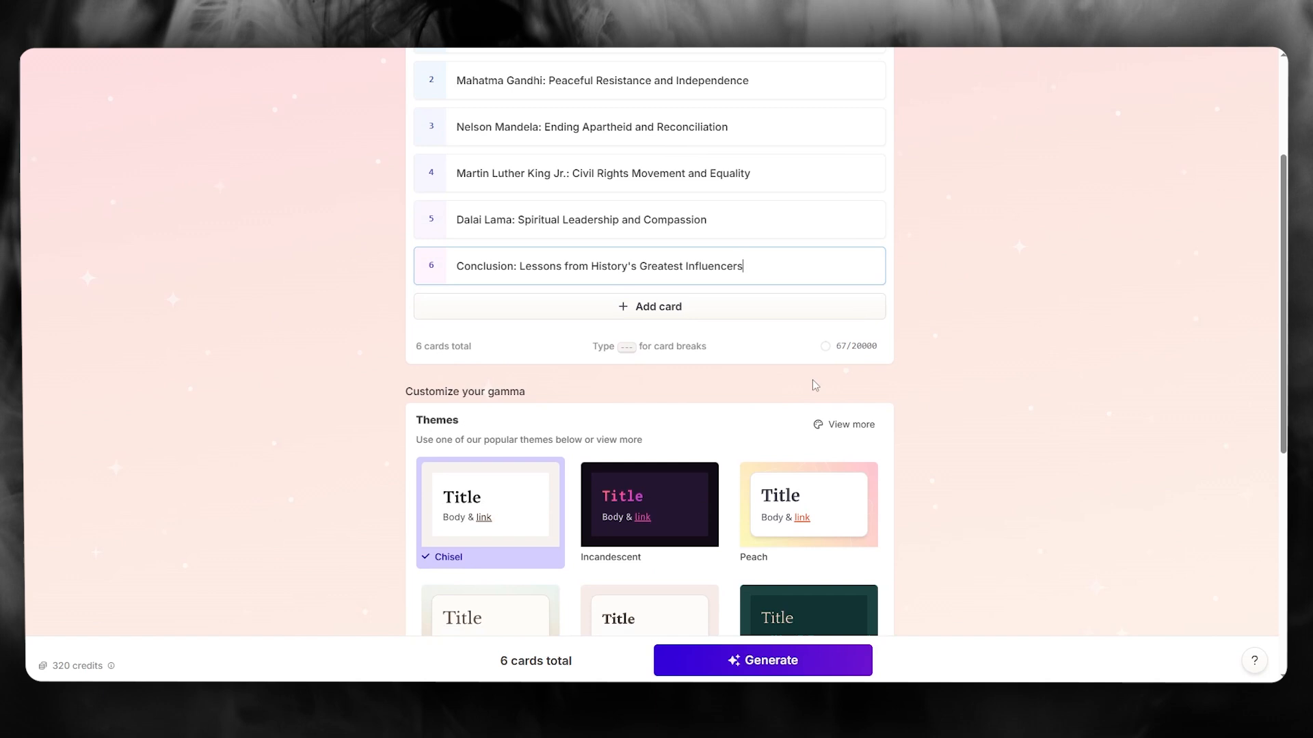
Apply the dark green Lux theme, brief card text, and web images allowing all licenses.
scroll(down, 3)
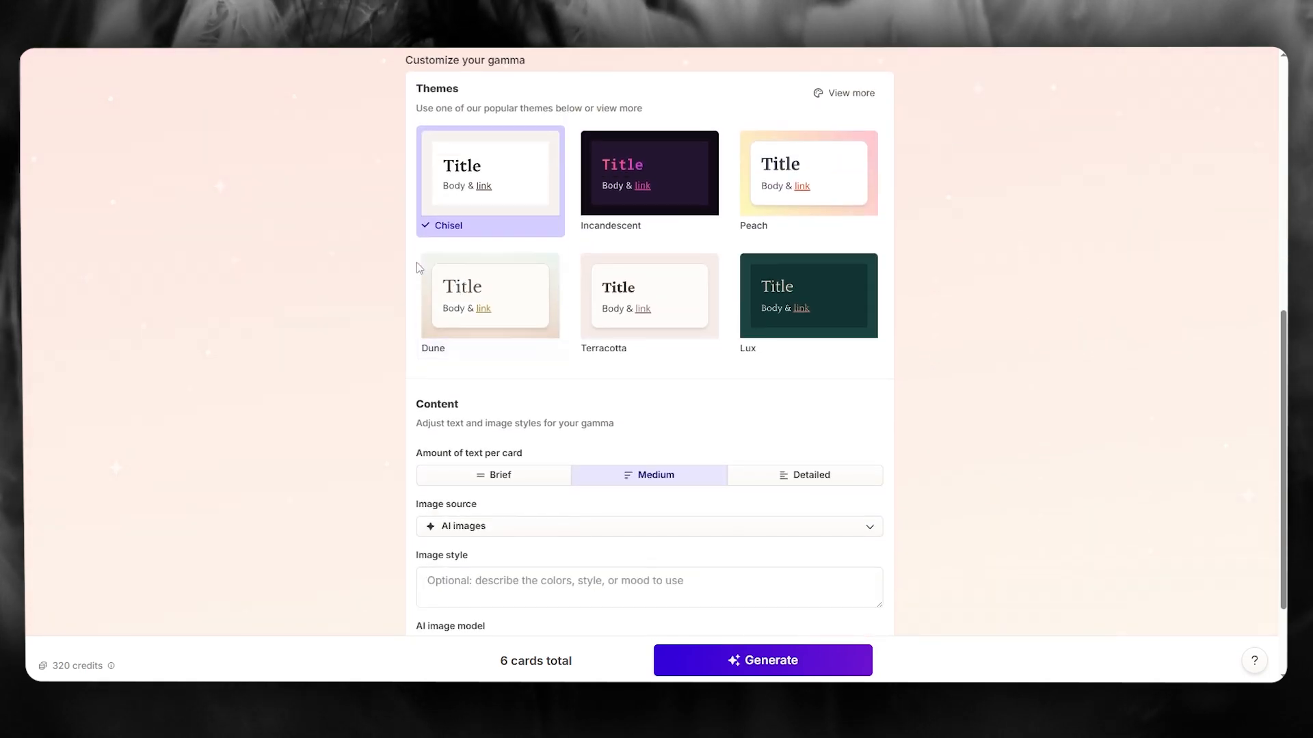
mouse_move(706, 193)
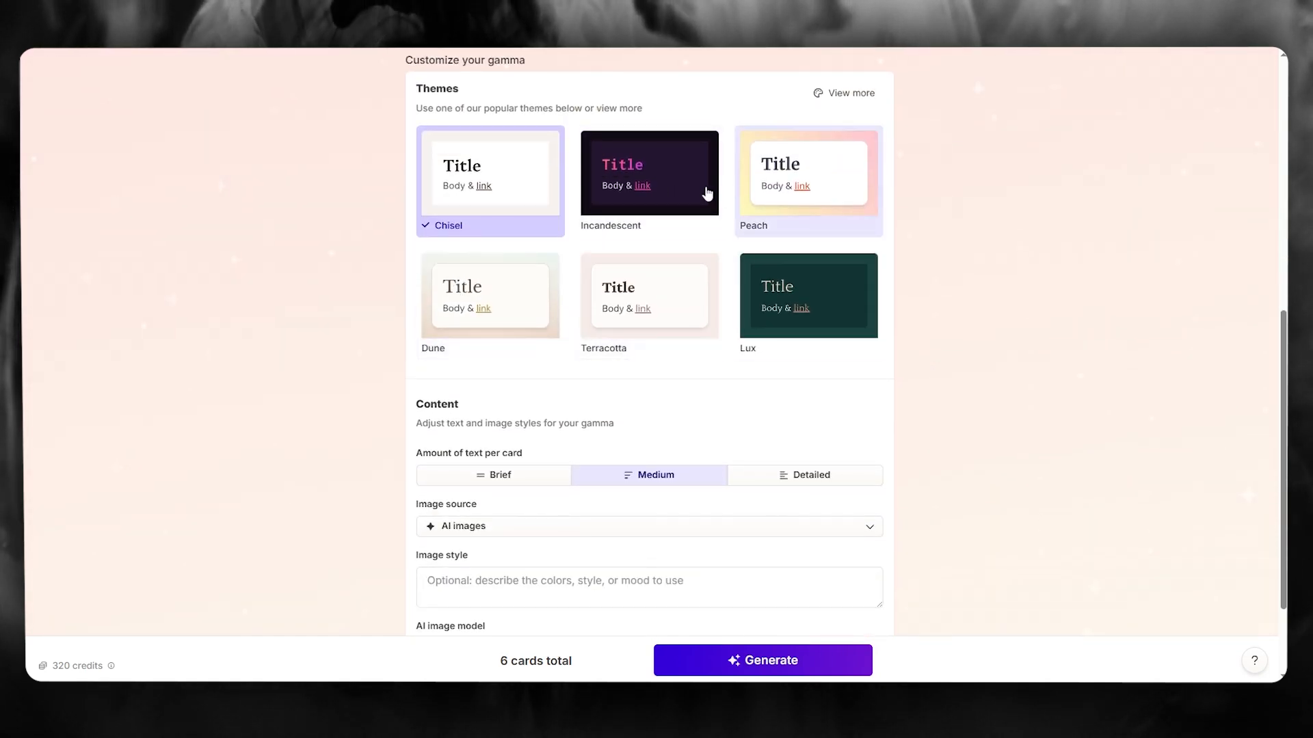
click(806, 295)
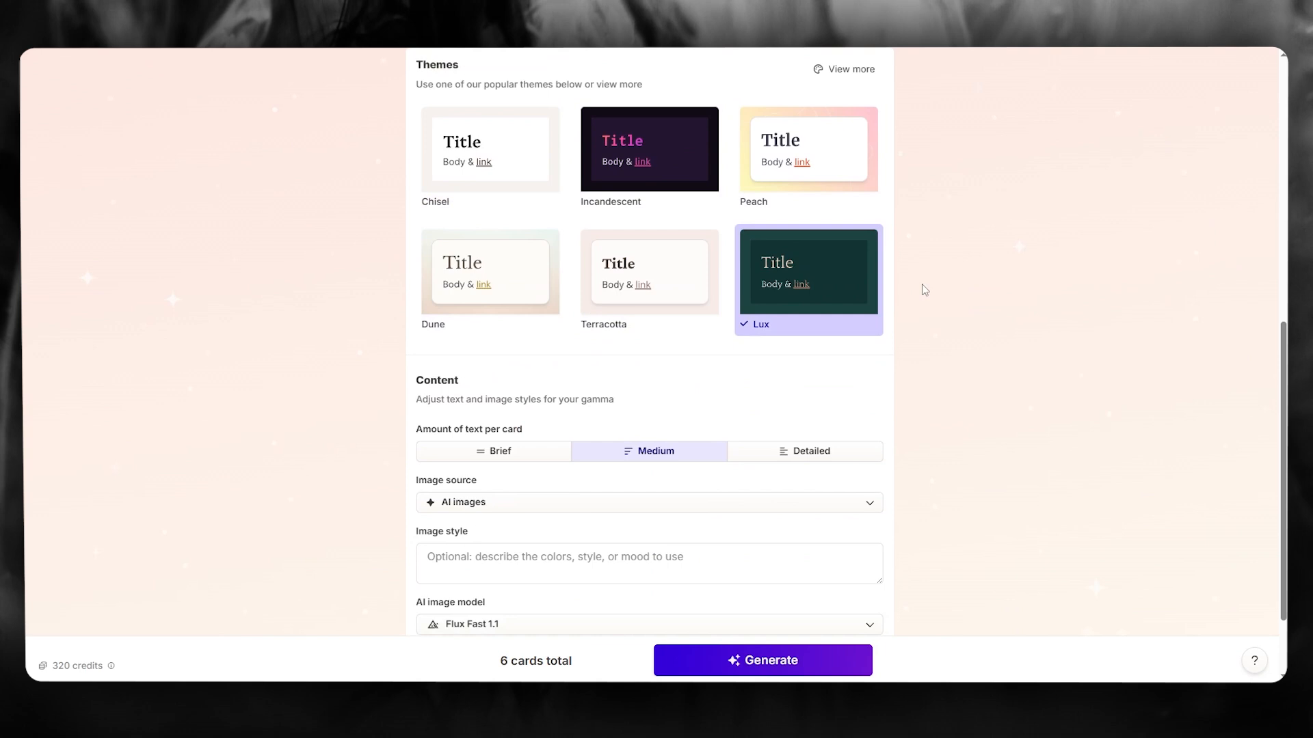
scroll(down, 3)
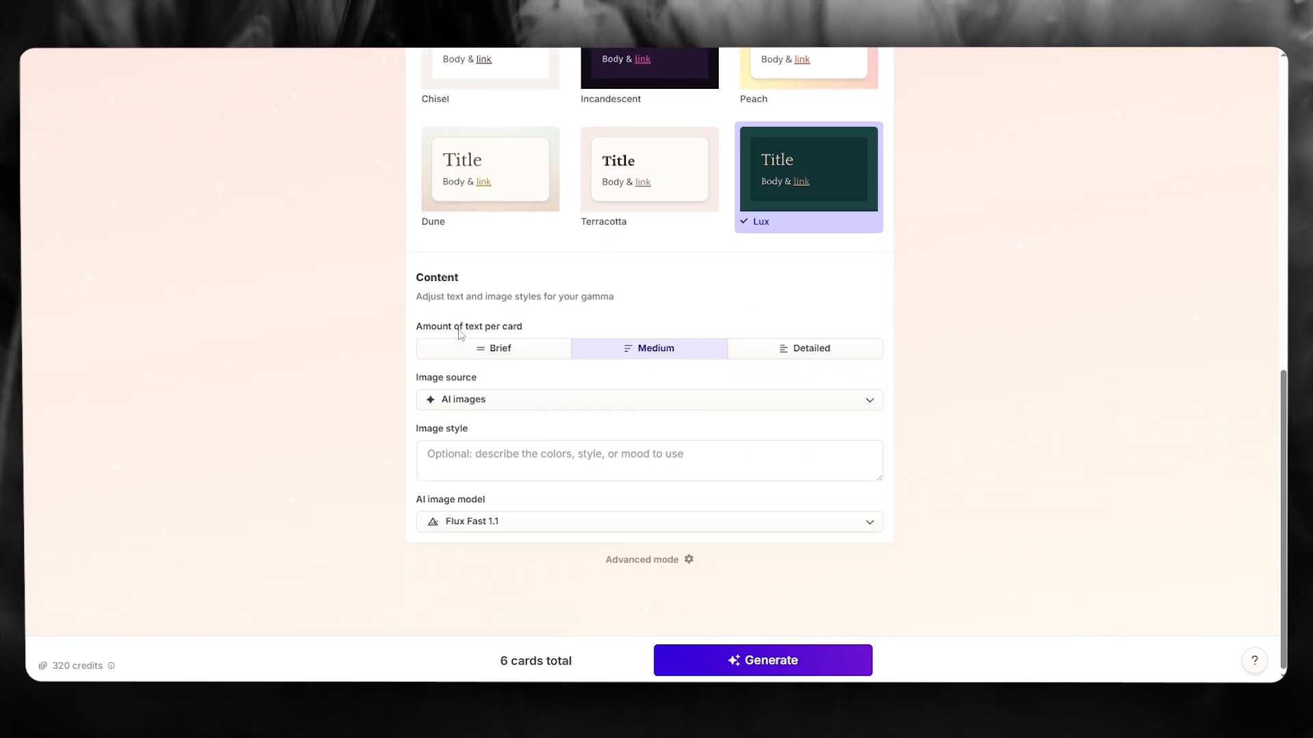
mouse_move(656, 348)
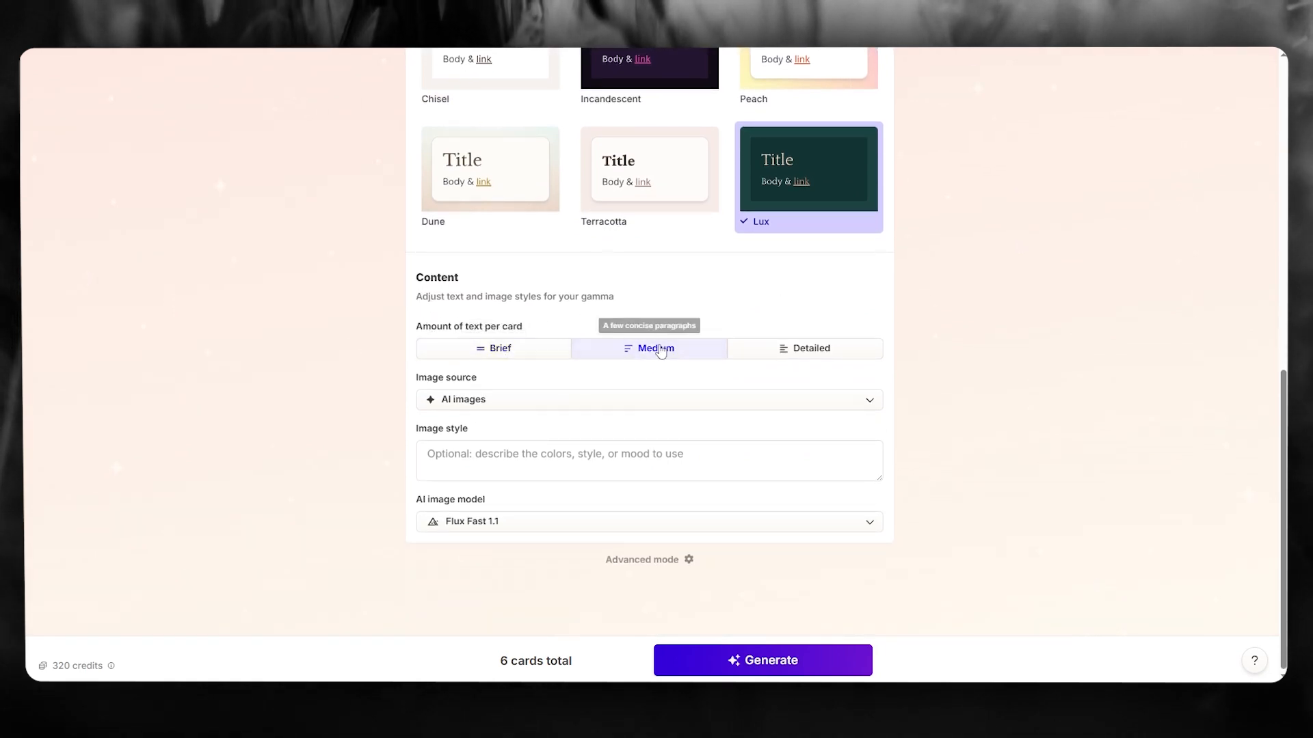
click(497, 348)
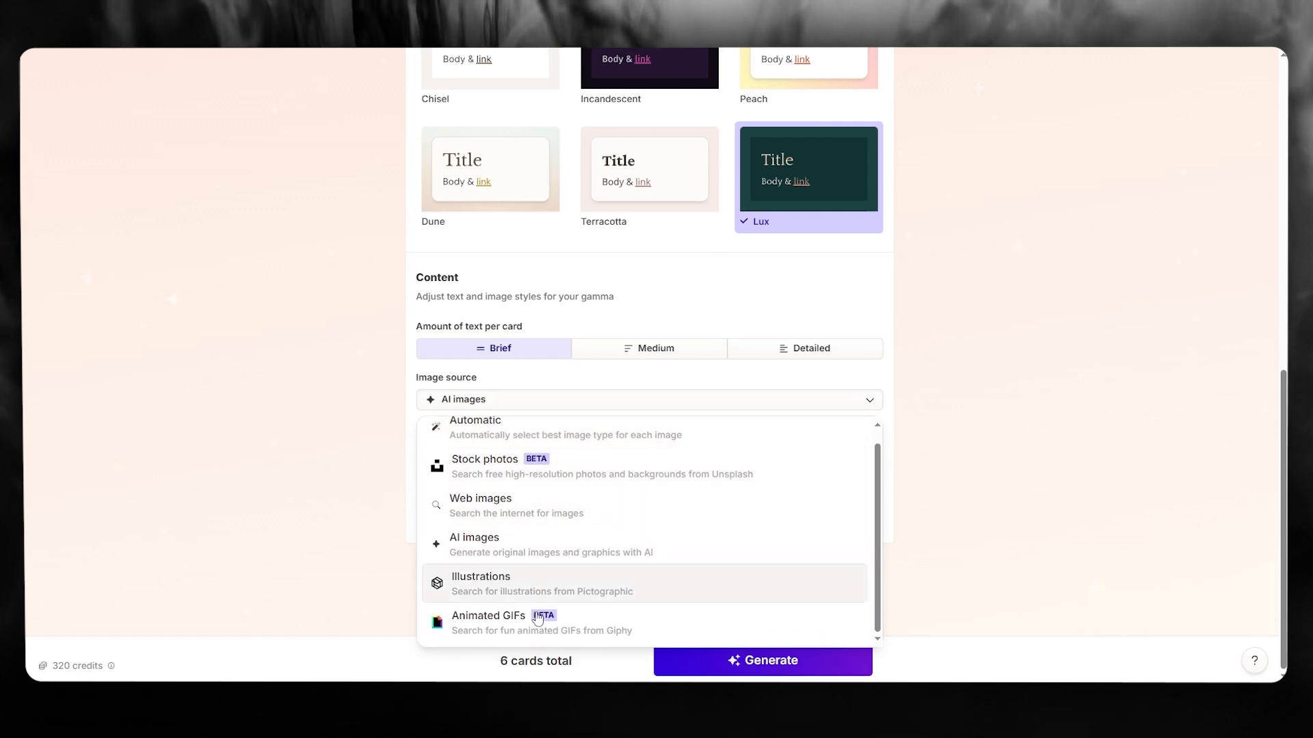
click(480, 498)
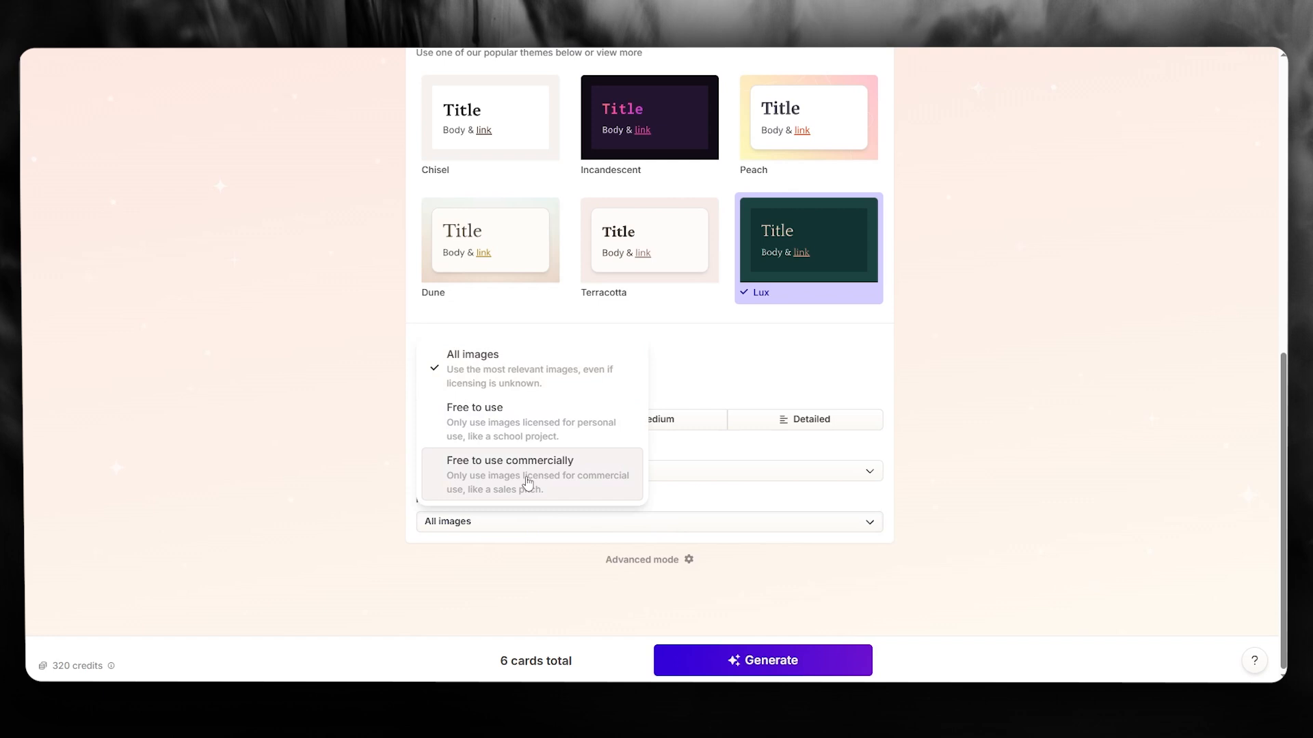
click(473, 408)
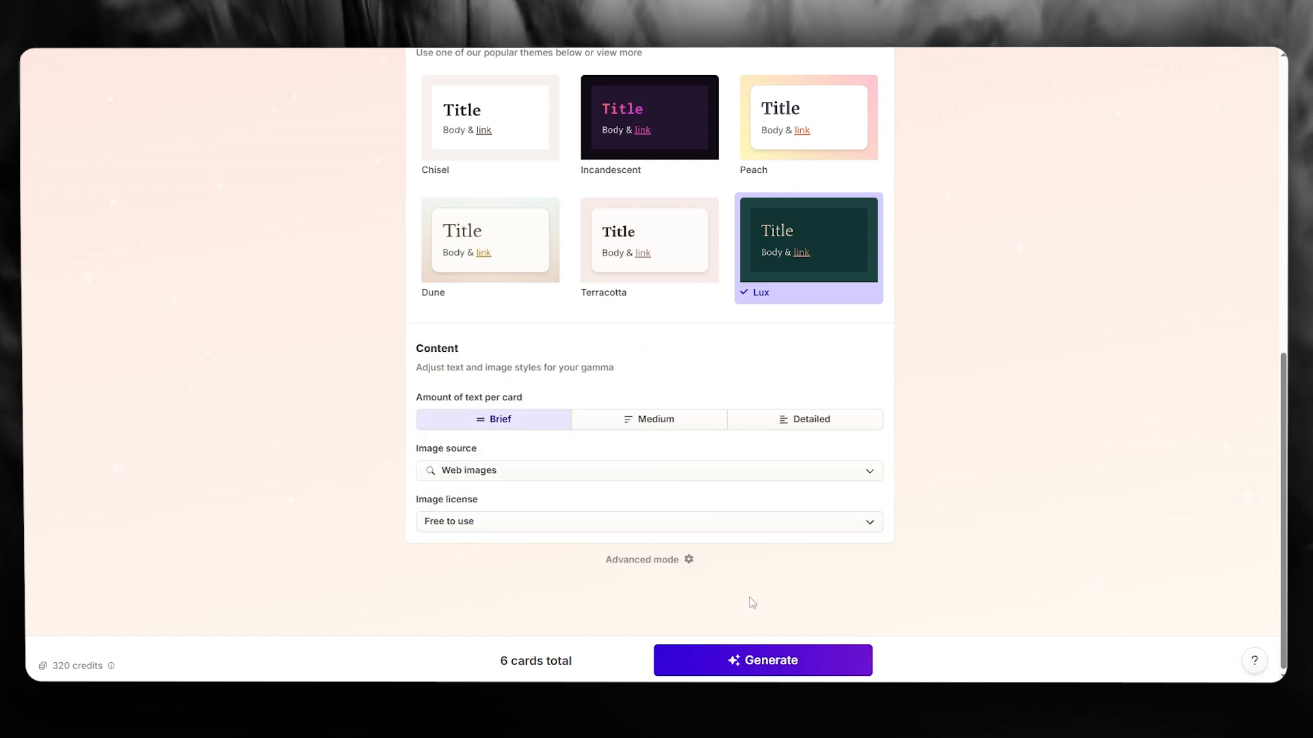
click(648, 521)
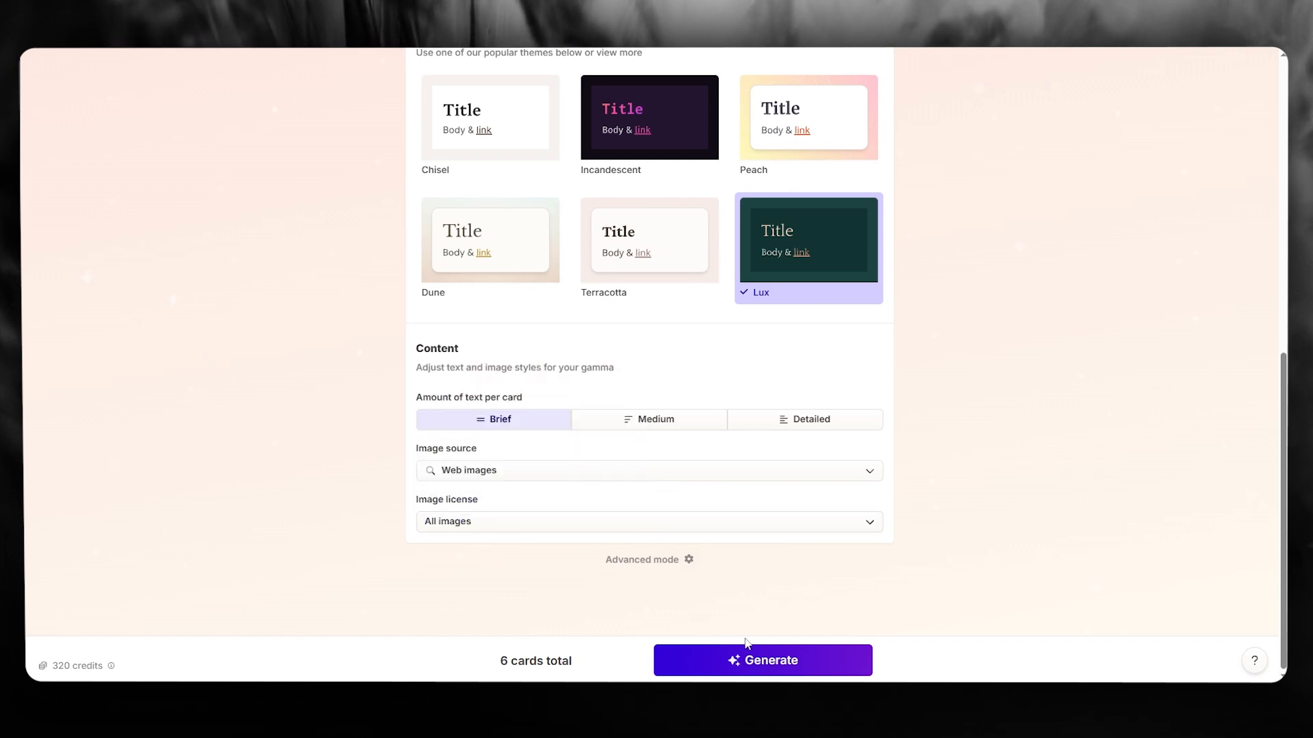
Write the cards for college students in a clear, persuasive, business-appropriate tone.
click(761, 660)
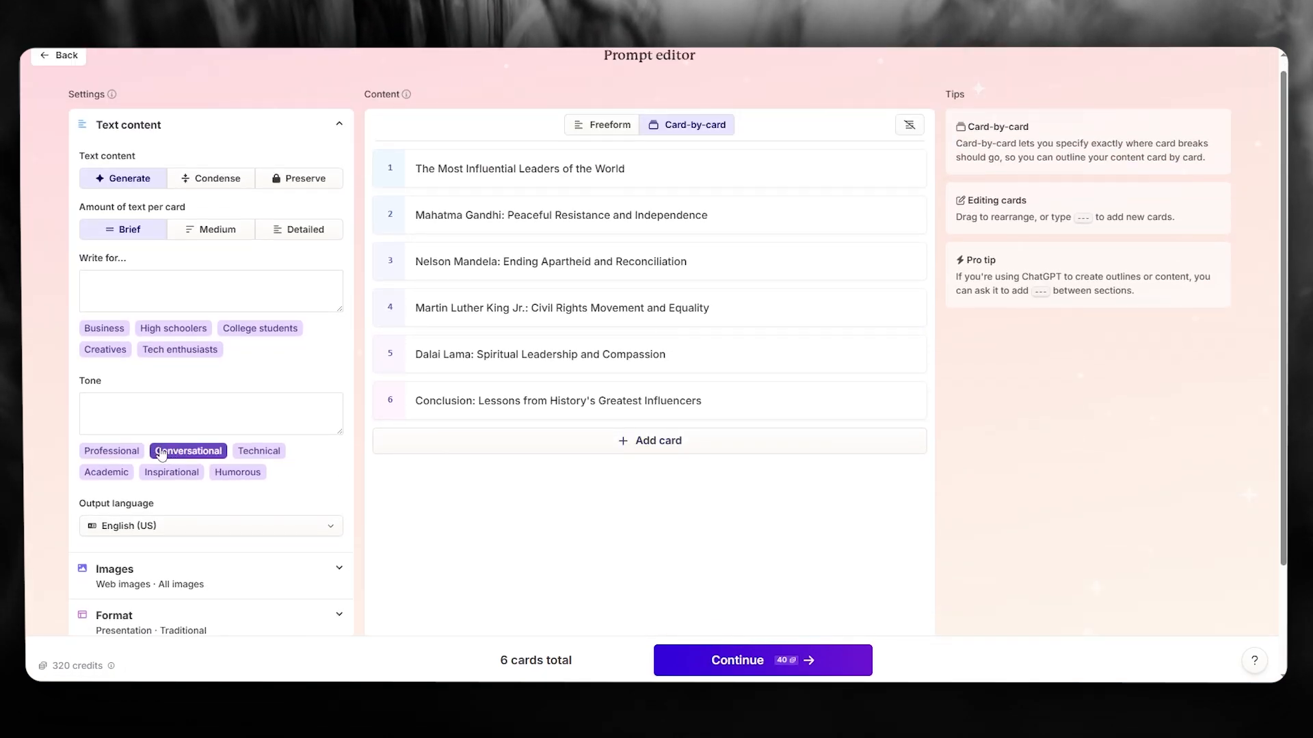
click(172, 328)
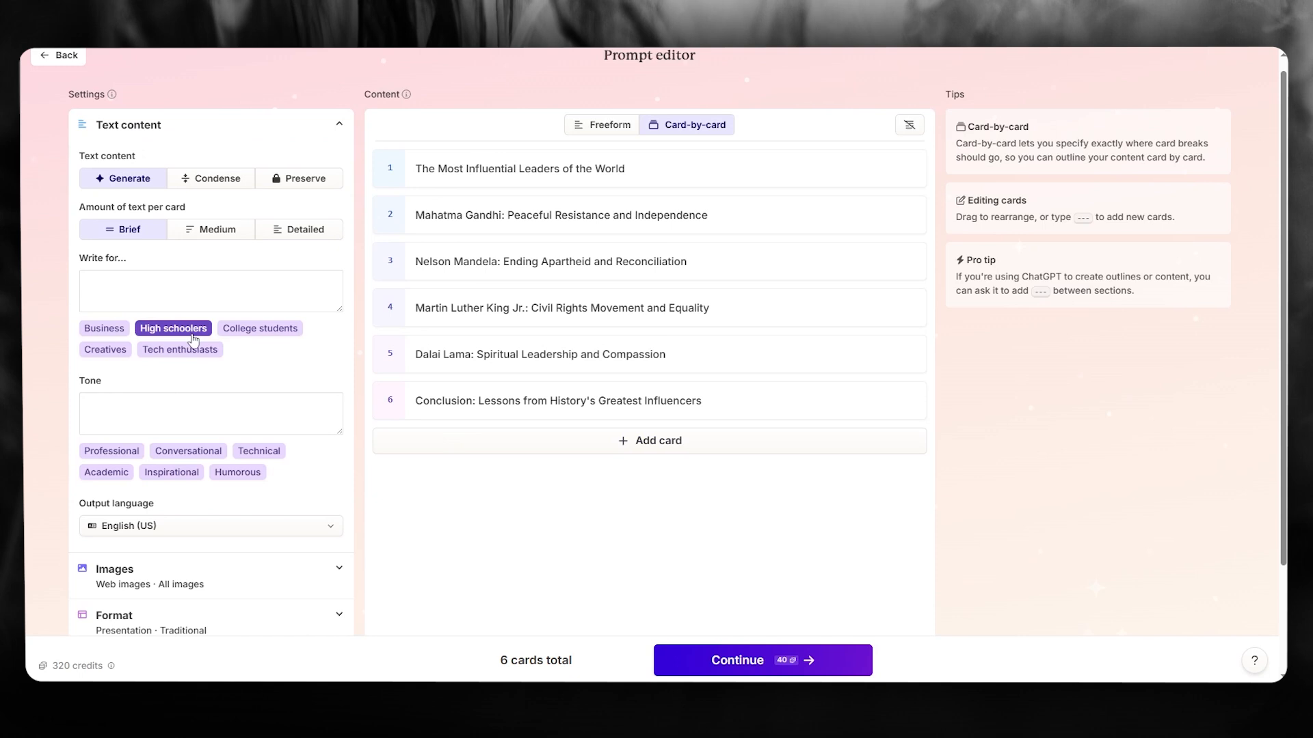
click(259, 328)
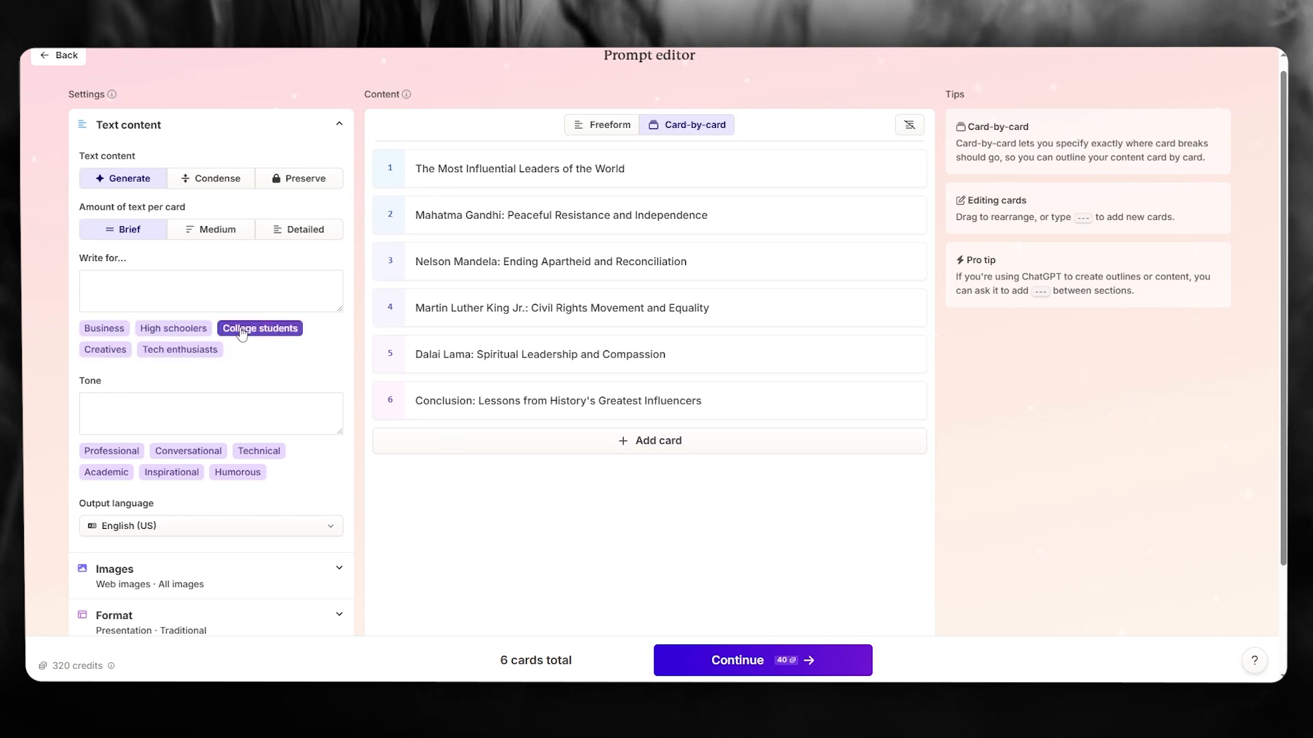
click(260, 327)
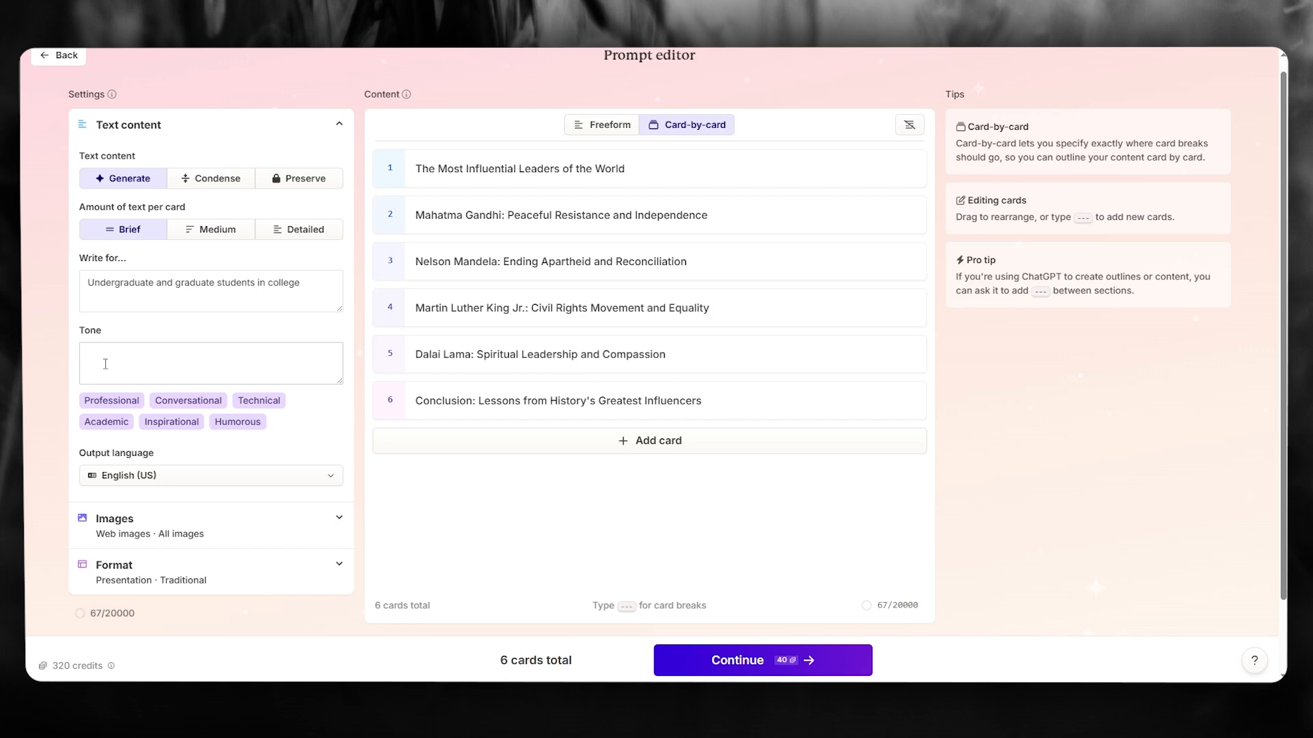
click(187, 400)
text(Clear persuasive writing, appropriate for a business context)
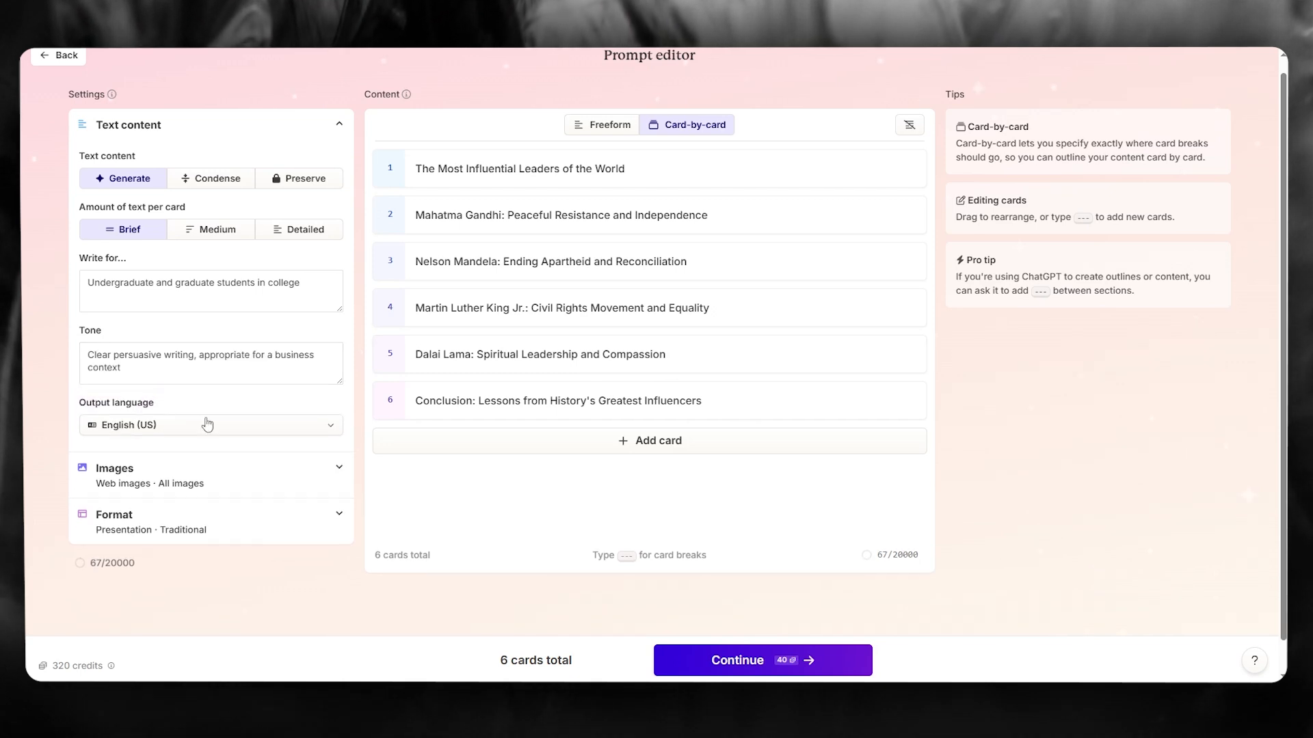
click(760, 659)
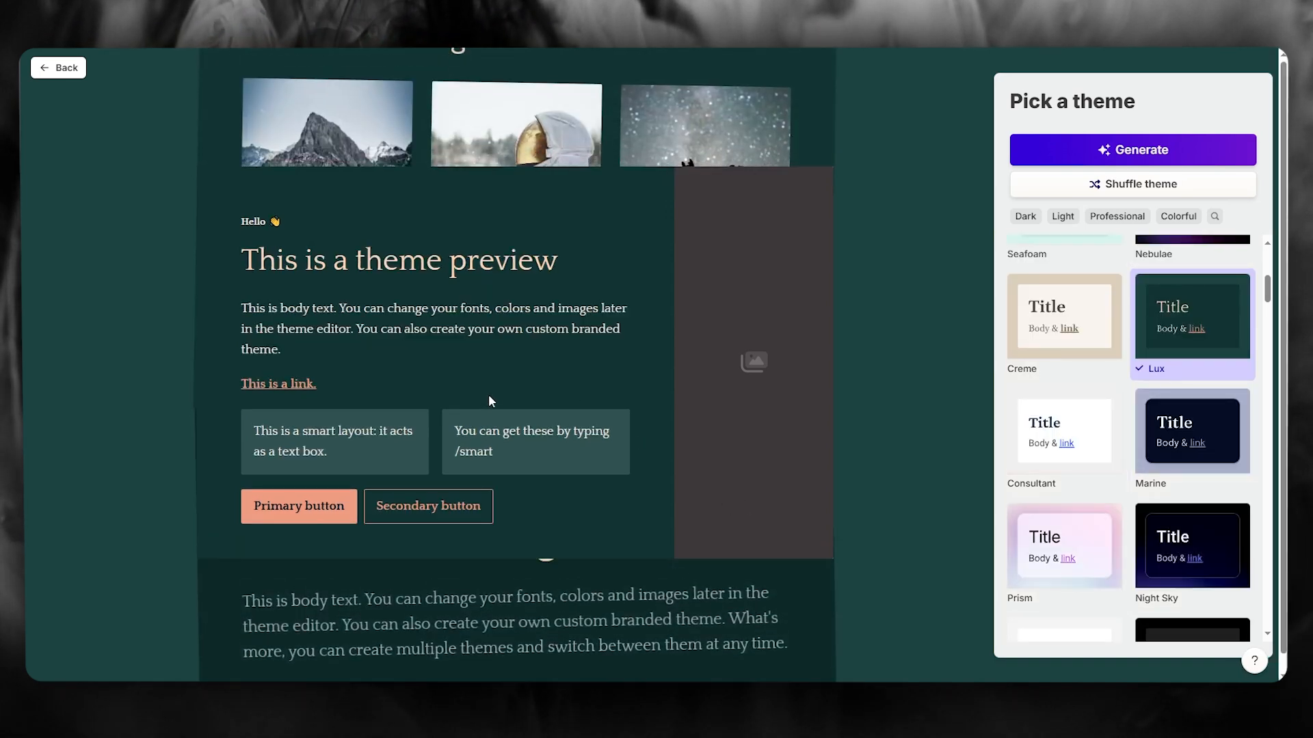
Keep Lux as the theme and generate the presentation.
click(1131, 149)
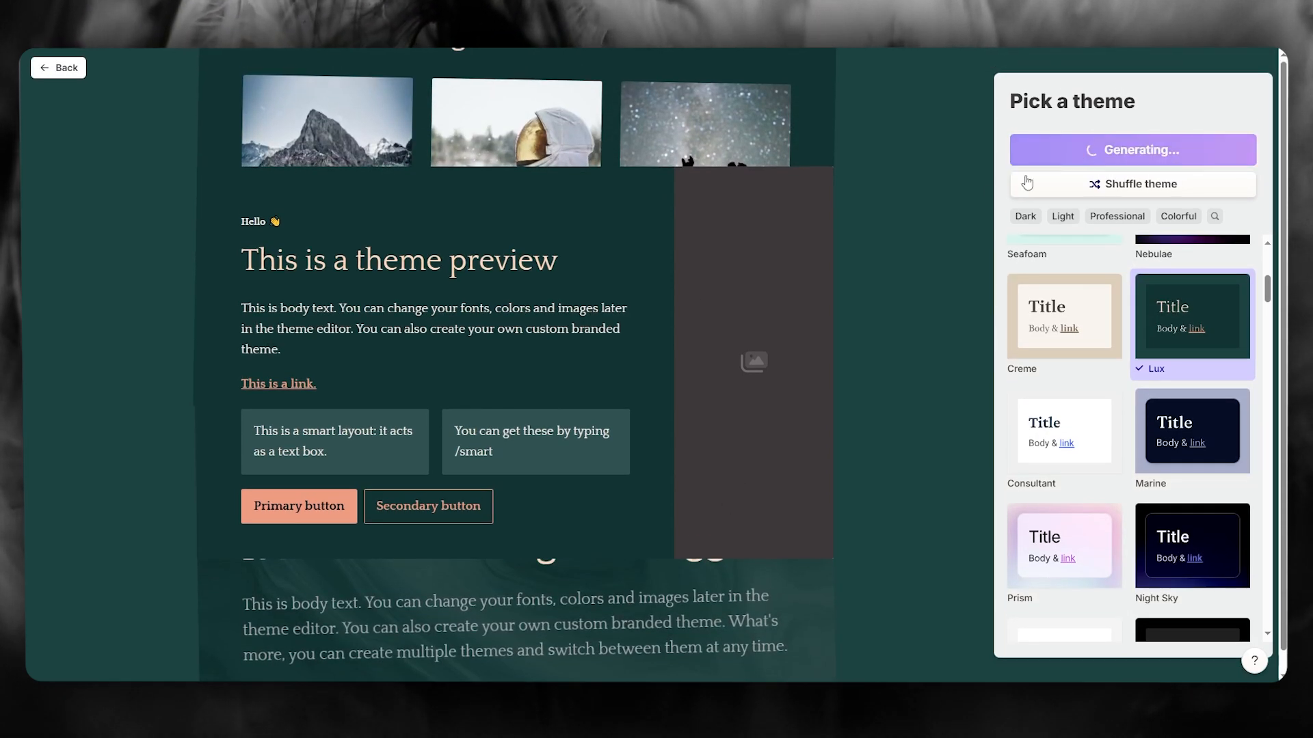
mouse_move(928, 212)
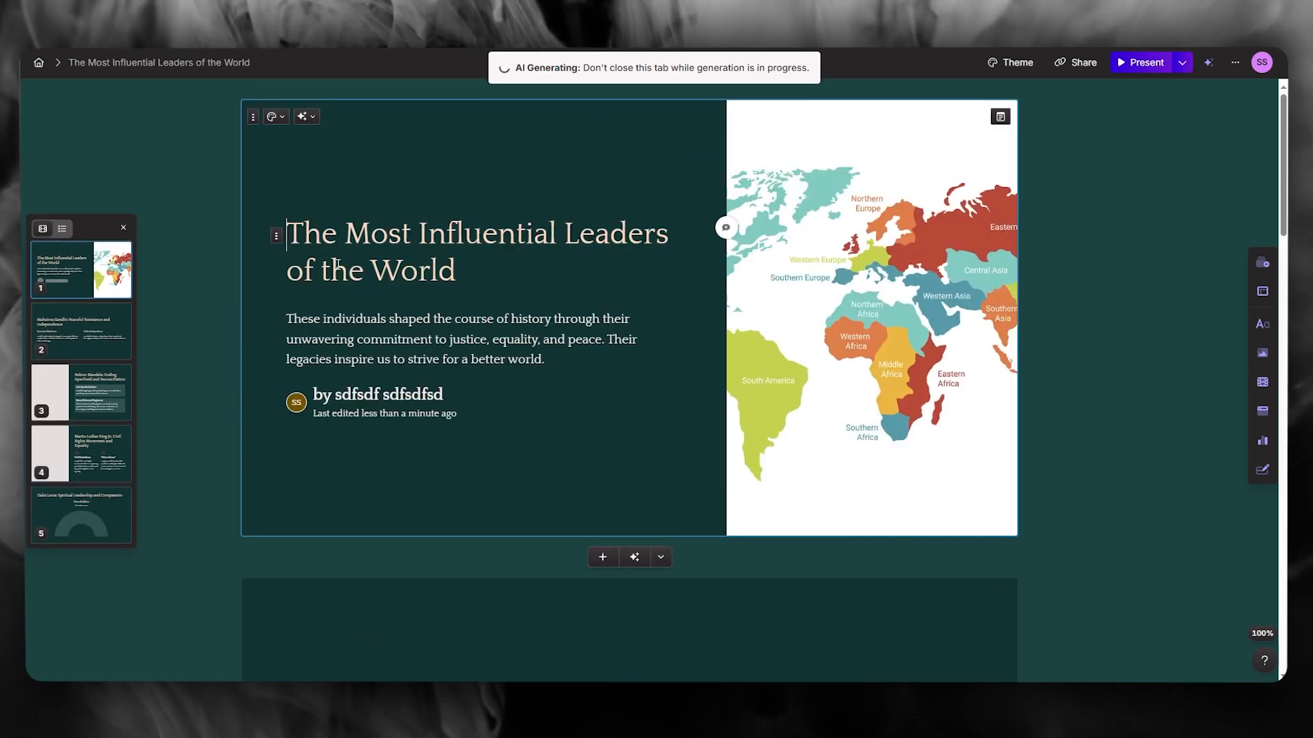
Scroll through the finished six-card deck on influential world leaders.
scroll(down, 3)
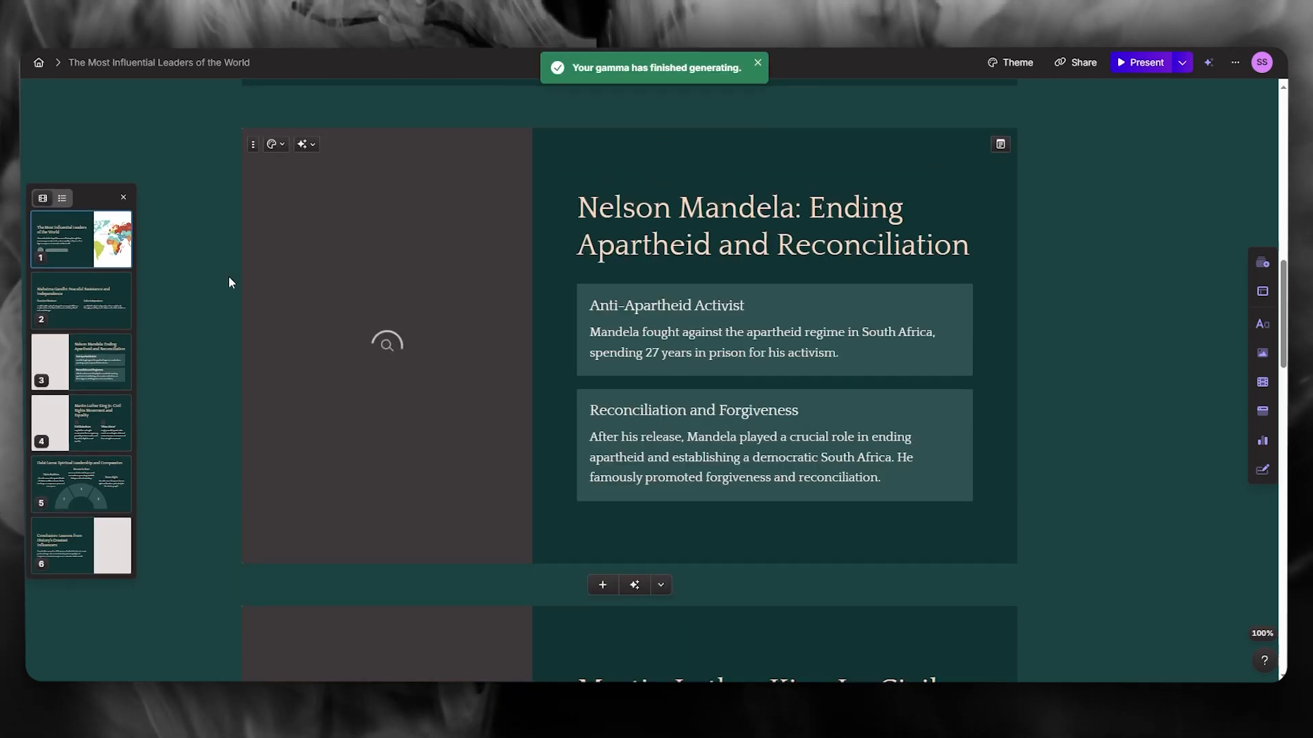
scroll(down, 3)
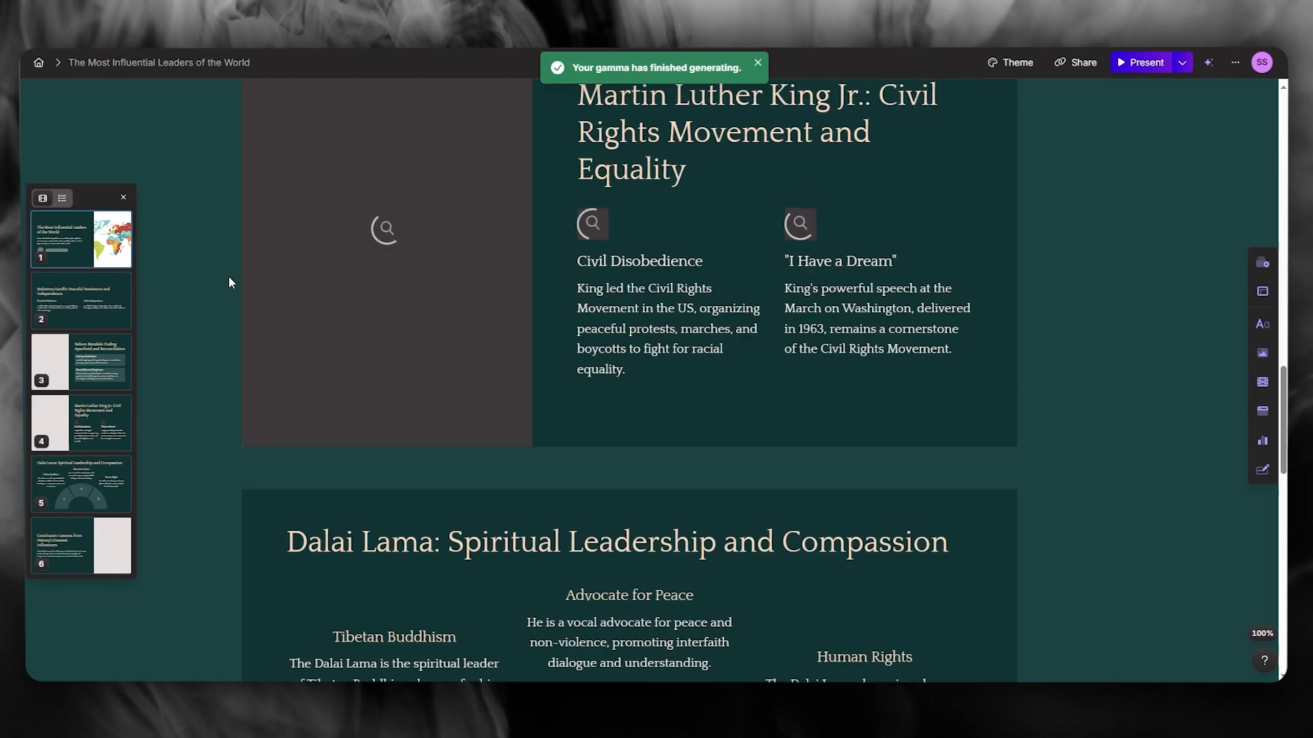